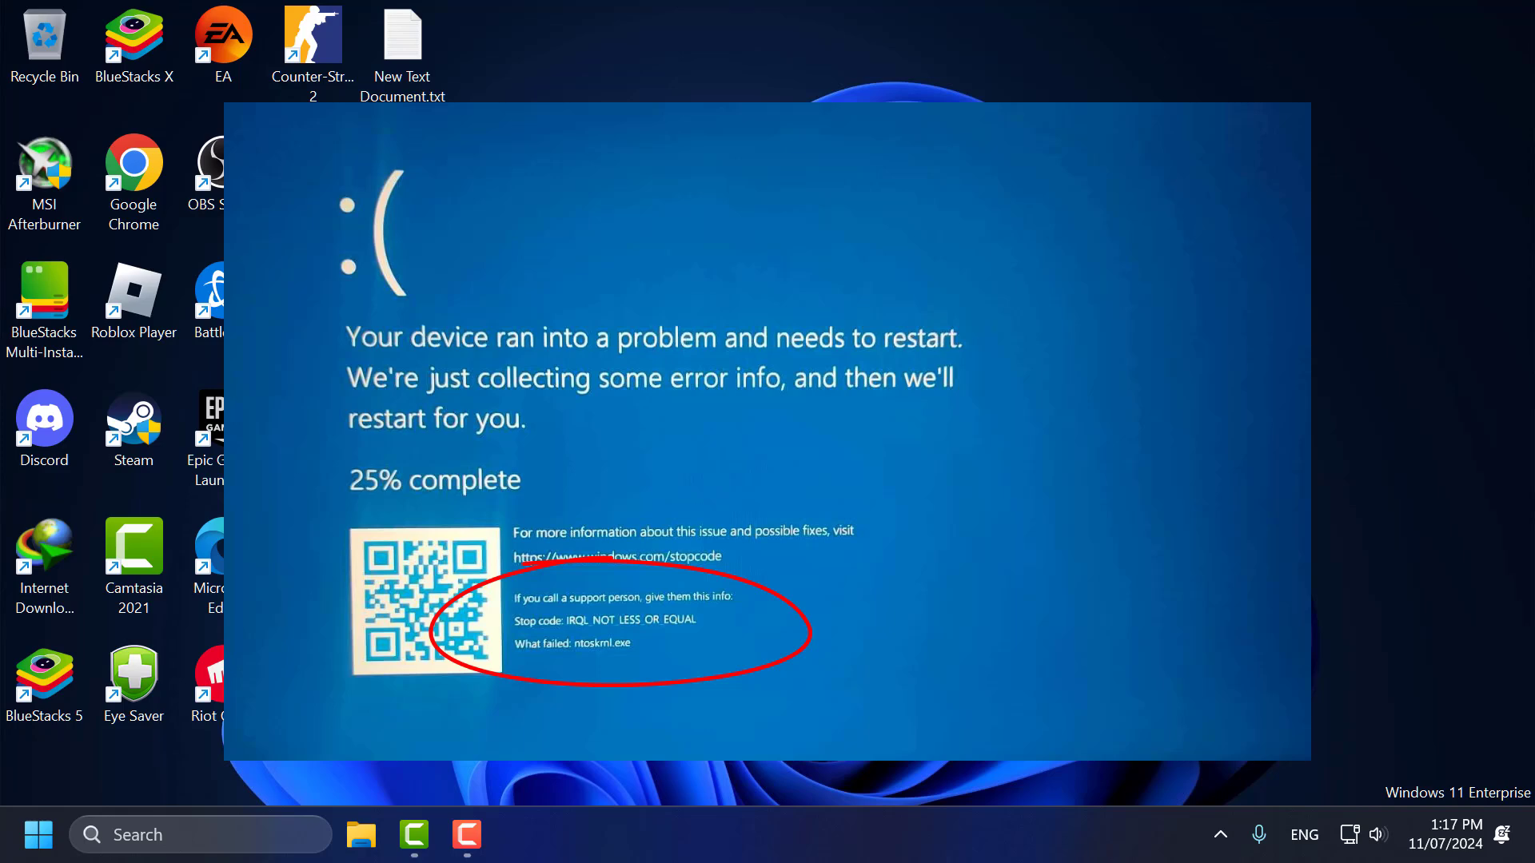
- Search the taskbar for 'win' to find the Windows Security app
left_click(195, 834)
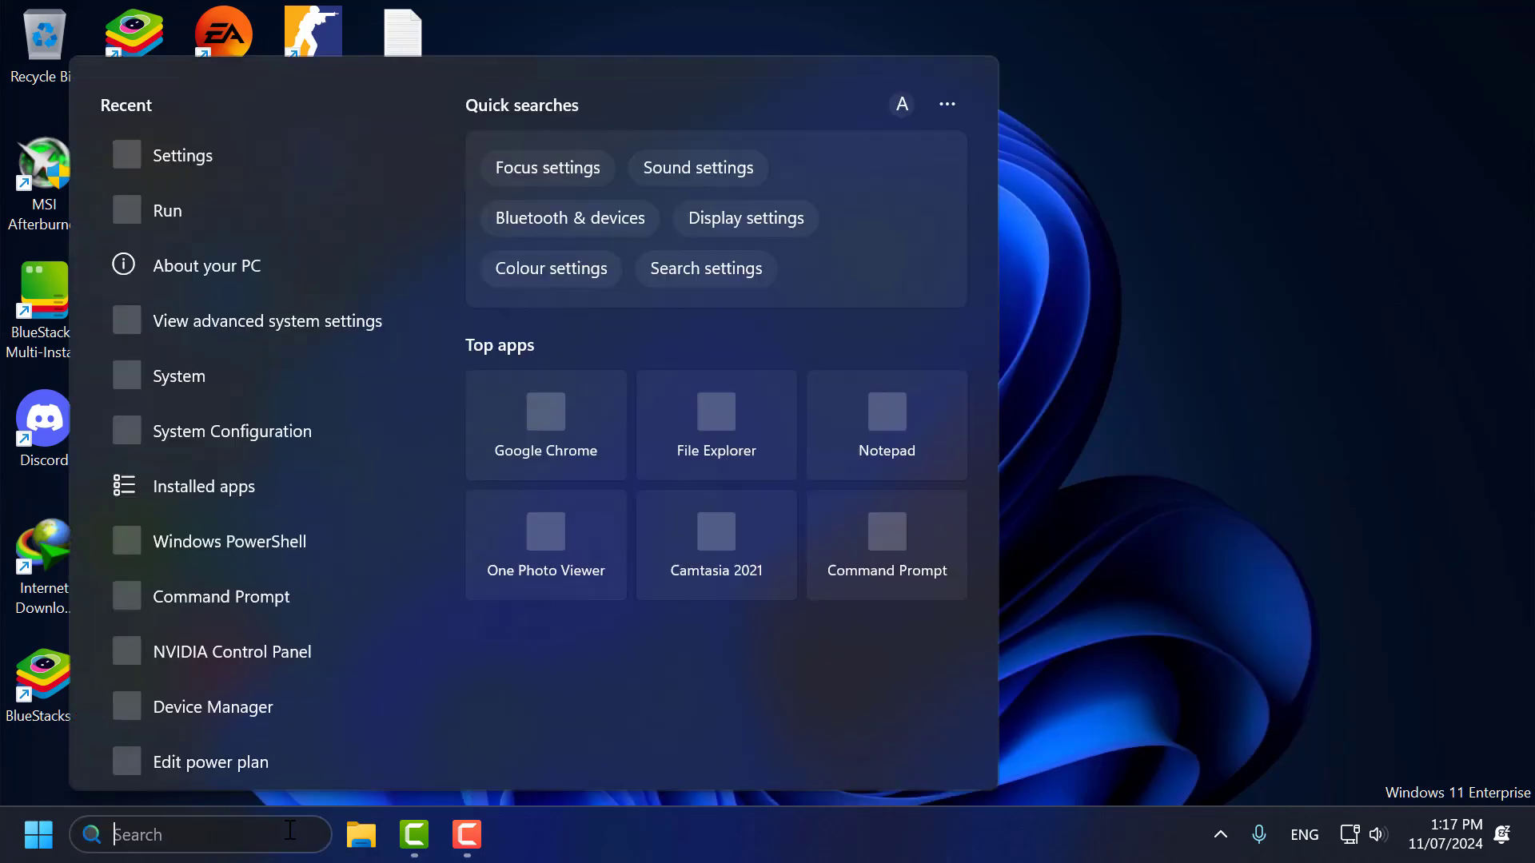
type("win")
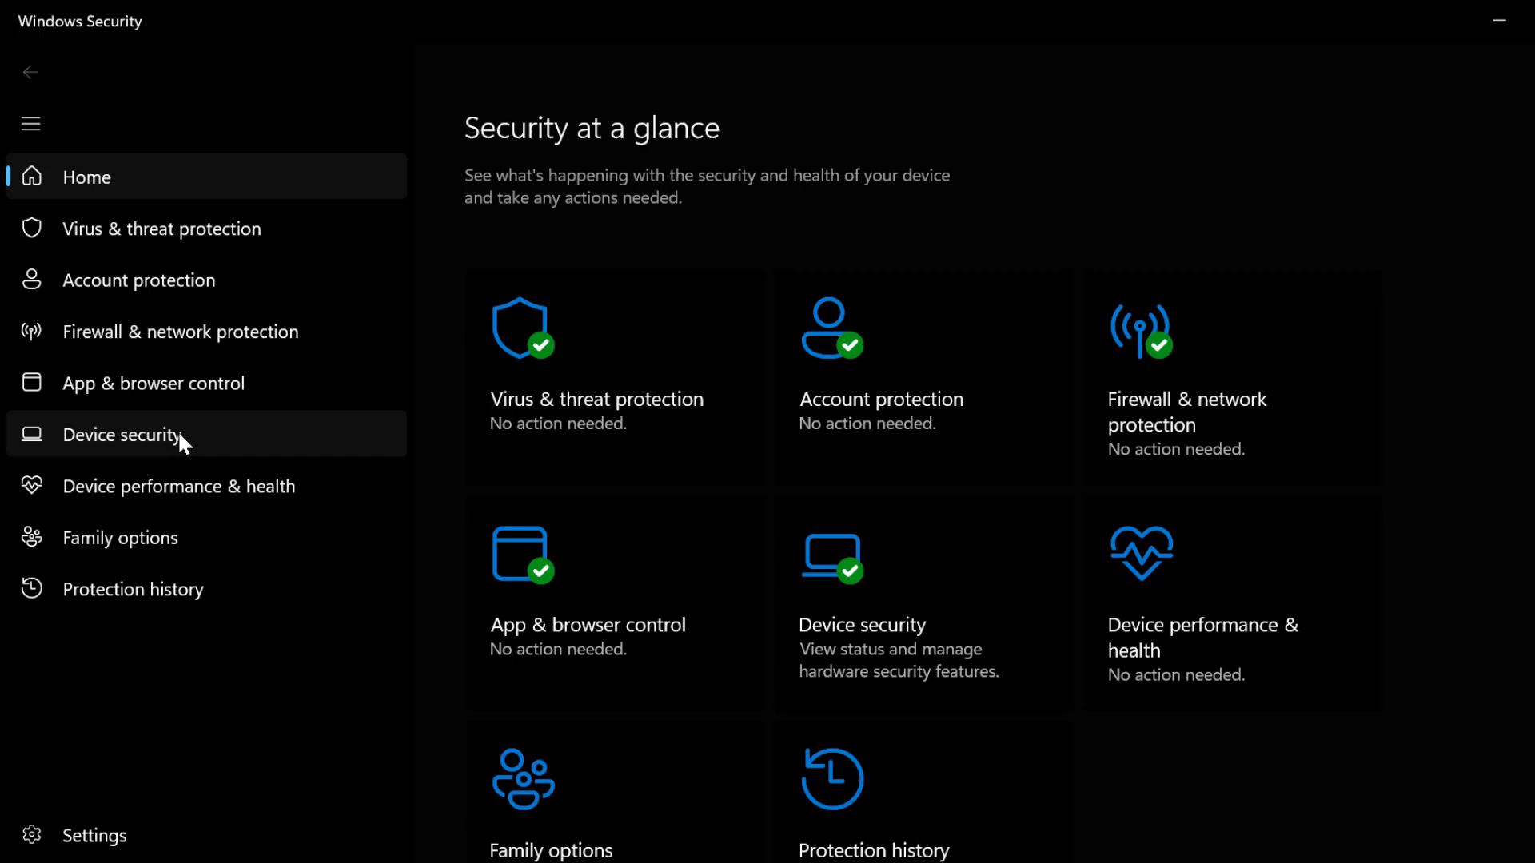
- Switch Memory integrity off under Core isolation, approve the UAC prompt, and close Windows Security
left_click(124, 433)
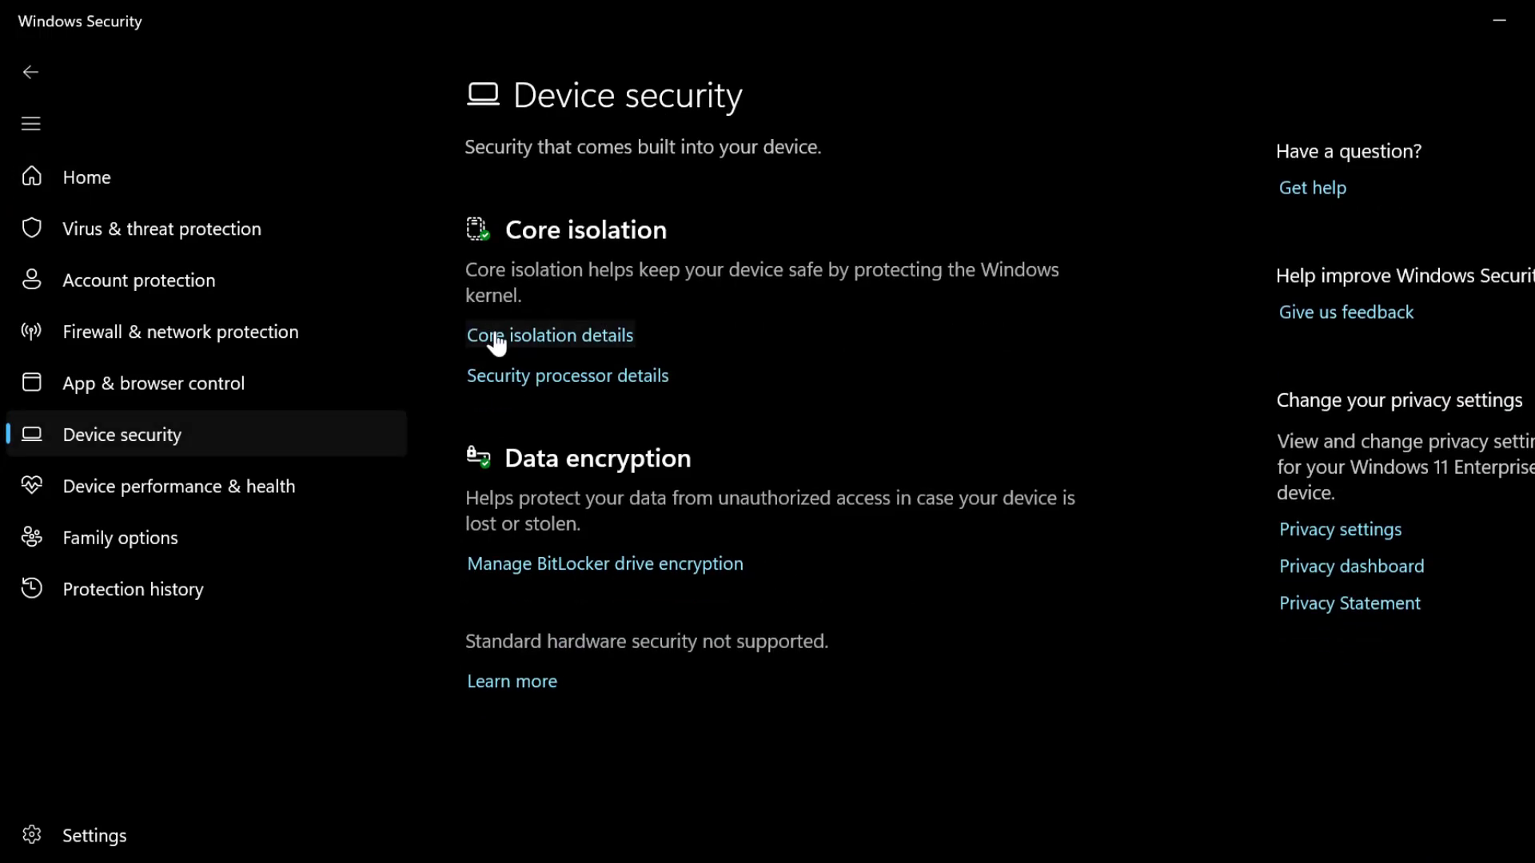
left_click(548, 334)
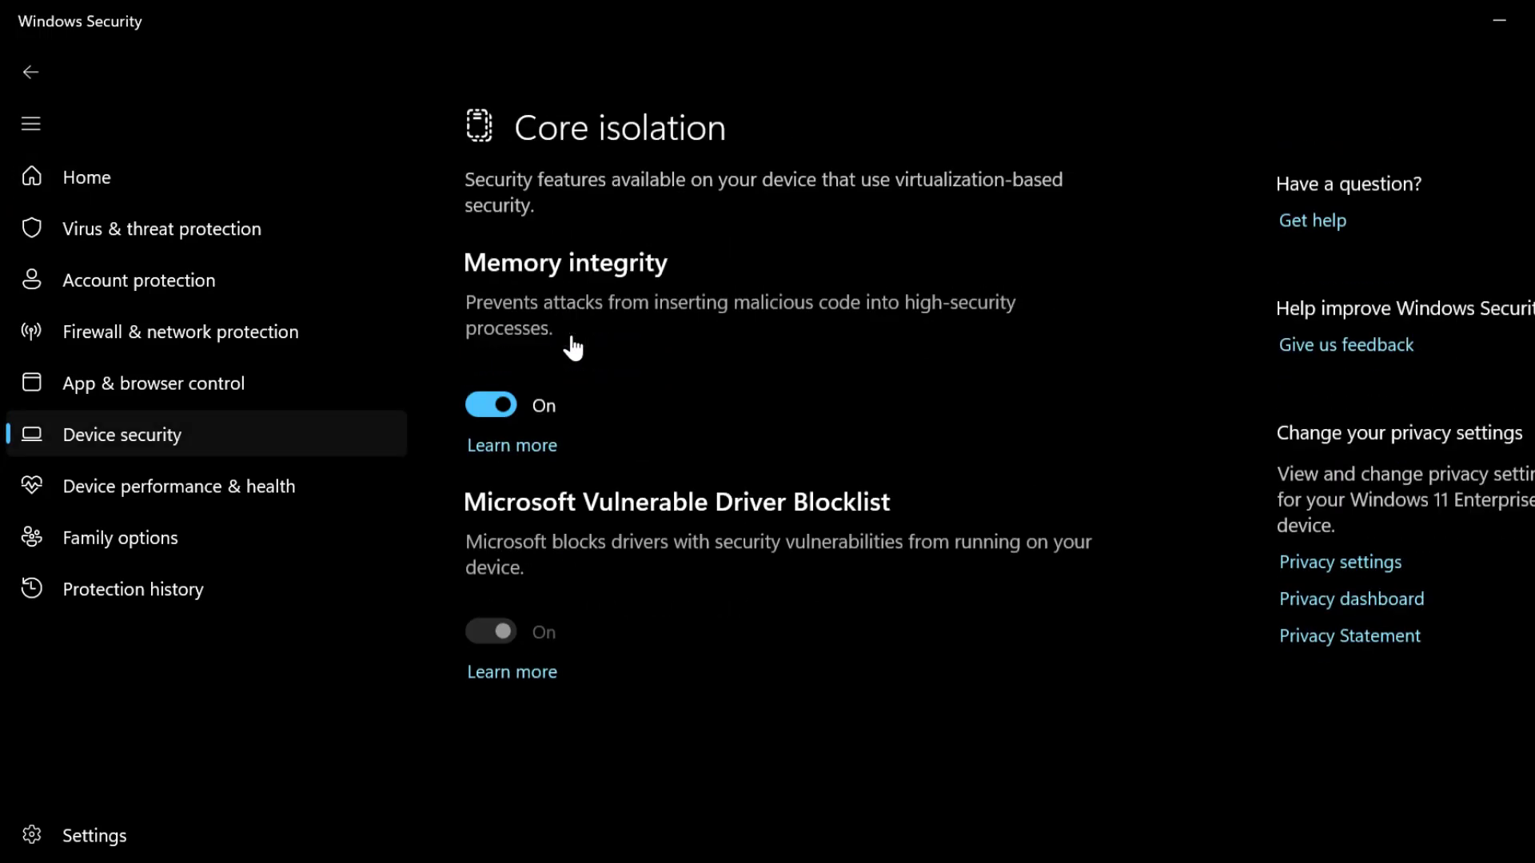
left_click(491, 404)
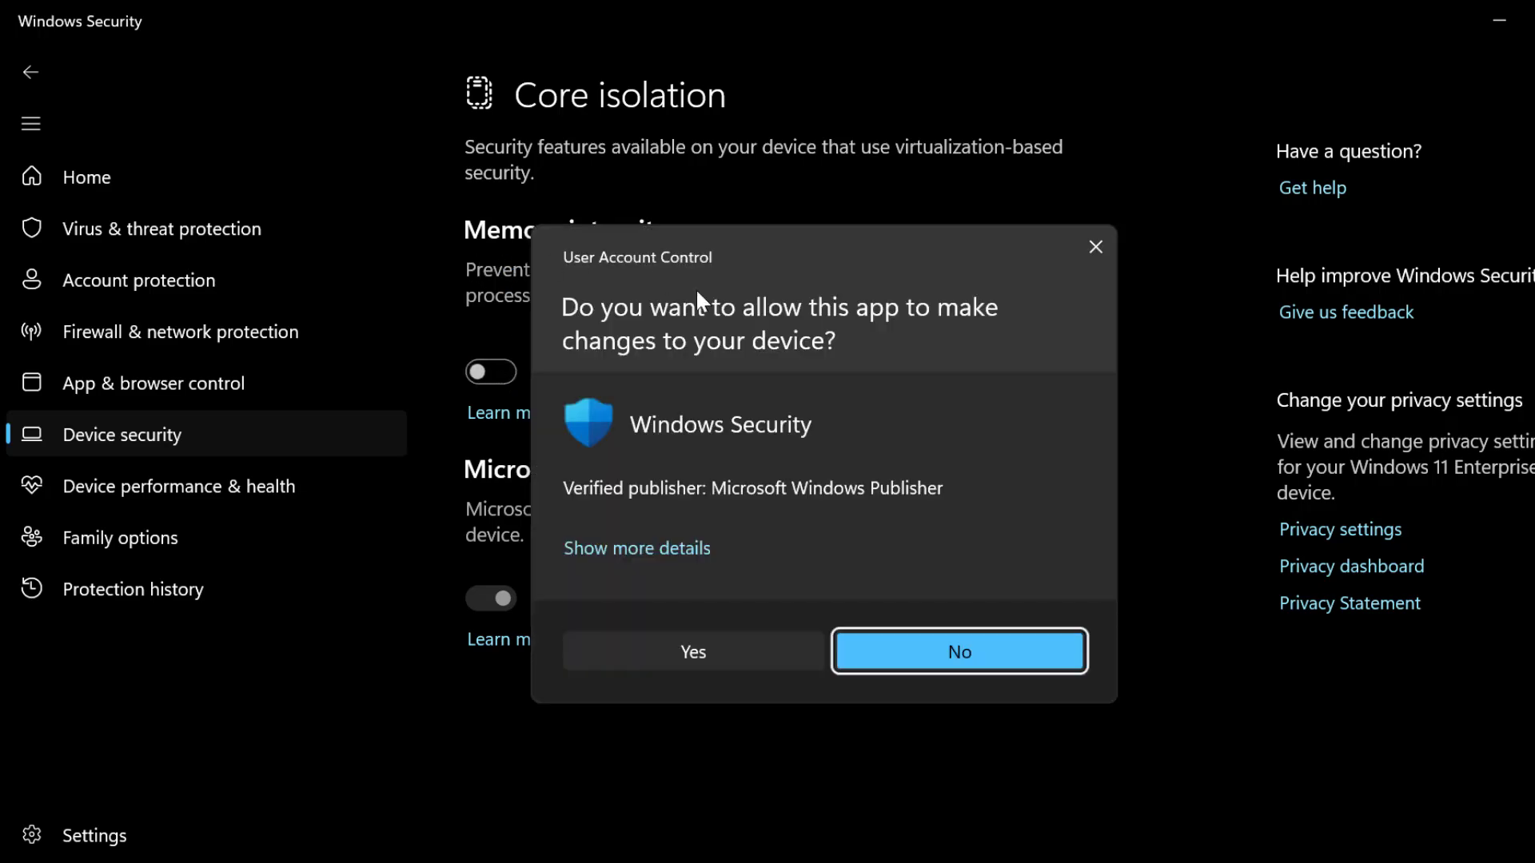
left_click(957, 651)
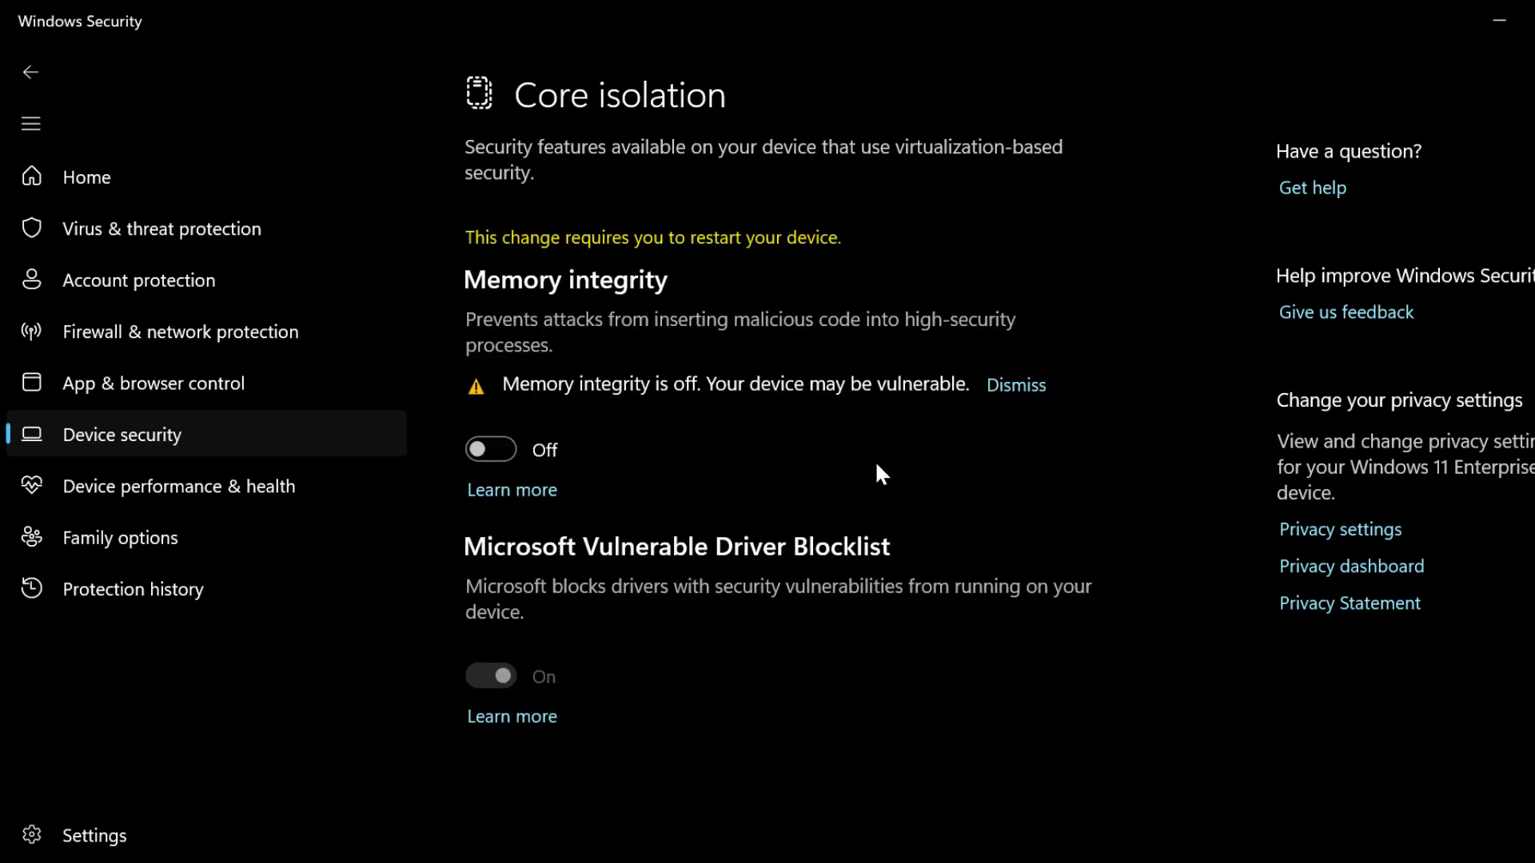
left_click(1499, 19)
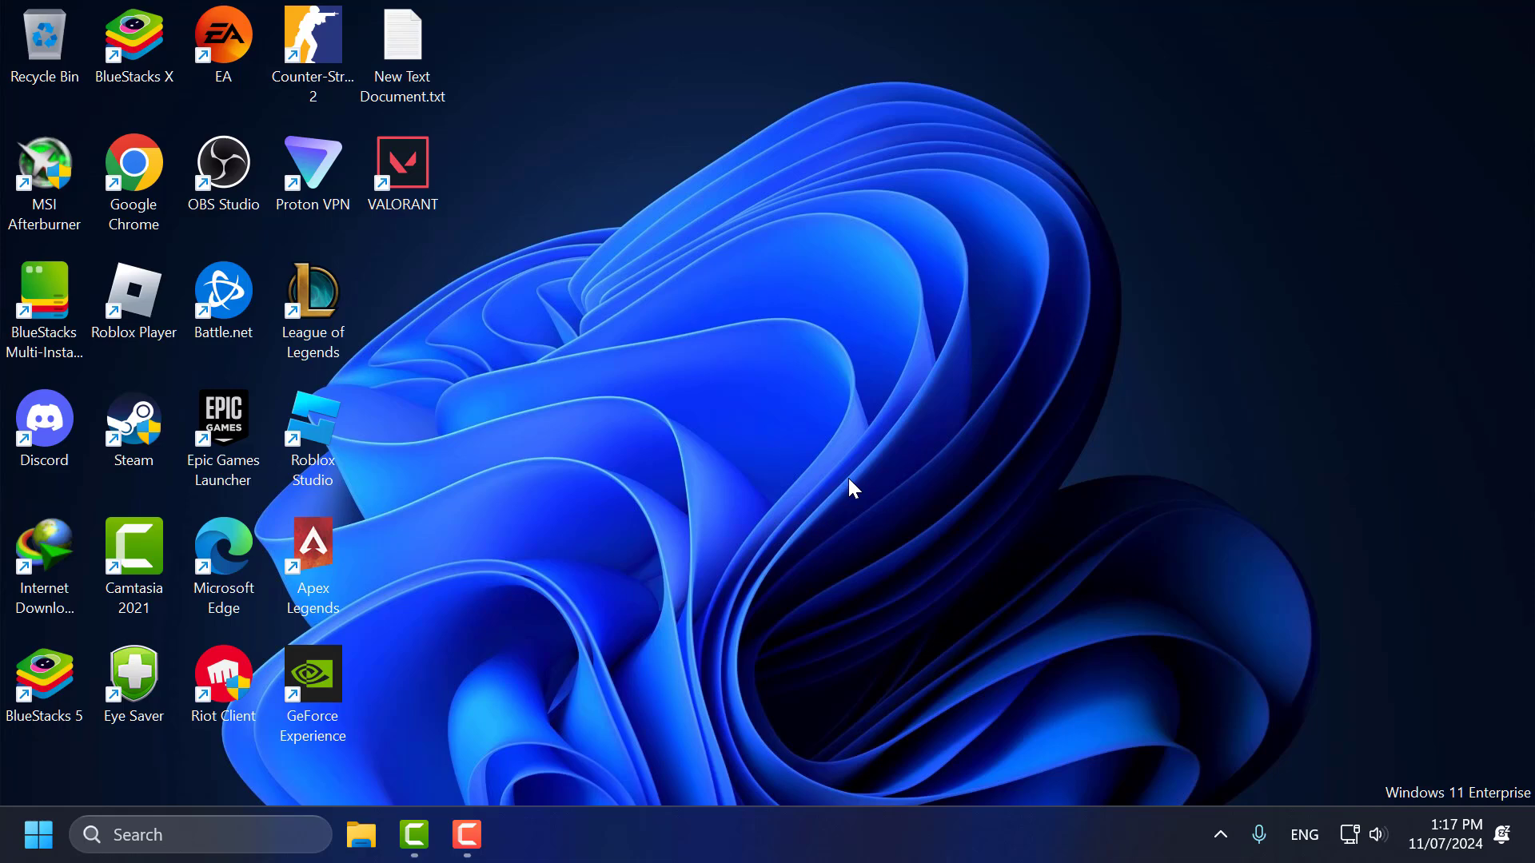
- Go to Windows Update's Advanced options and scroll down to Additional options
left_click(195, 835)
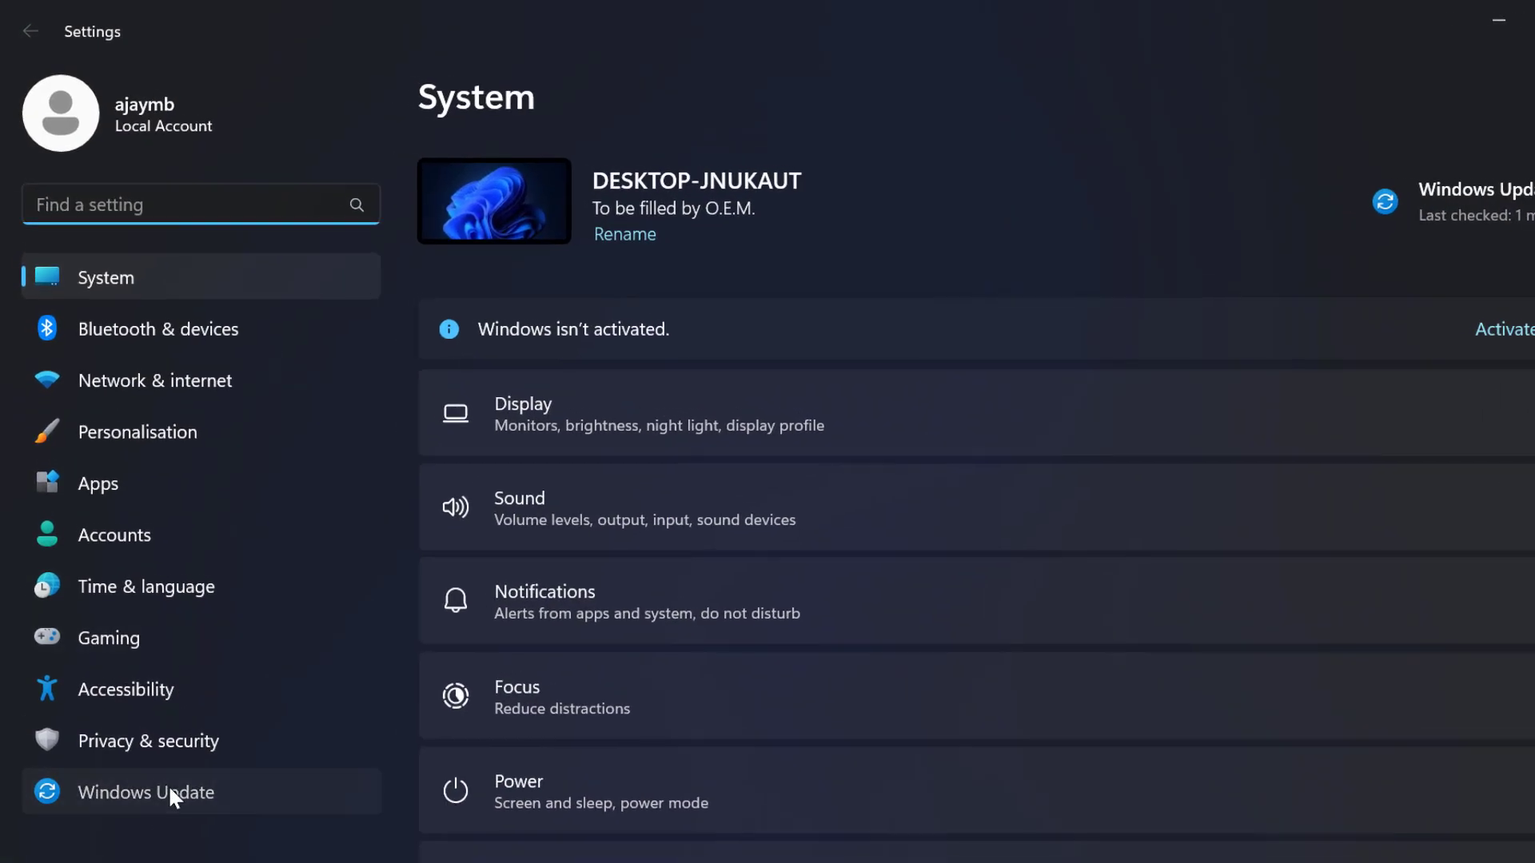
left_click(145, 792)
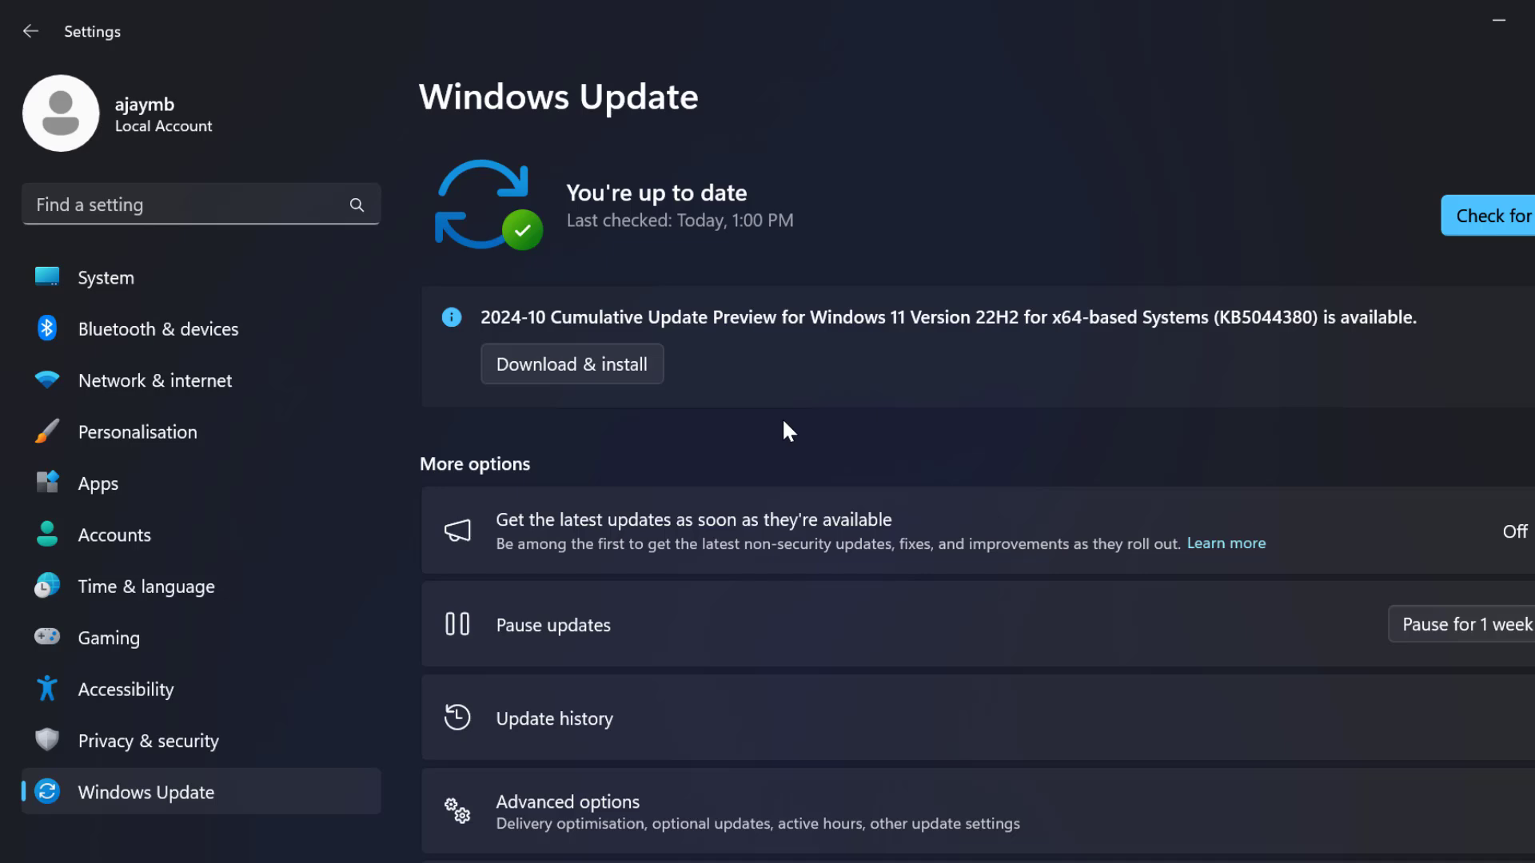
scroll("down", 3)
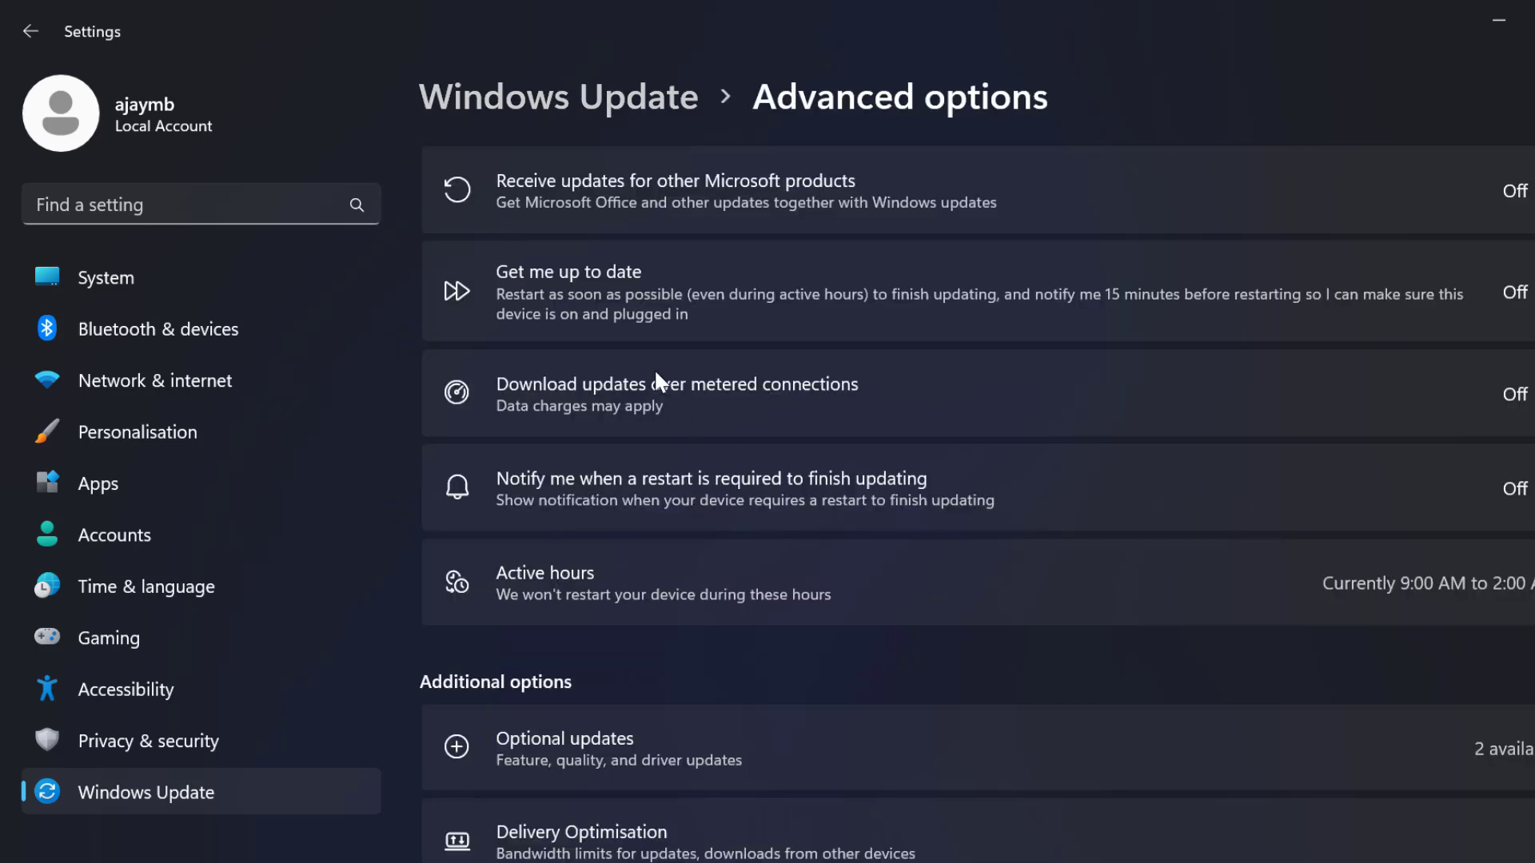
scroll("down", 3)
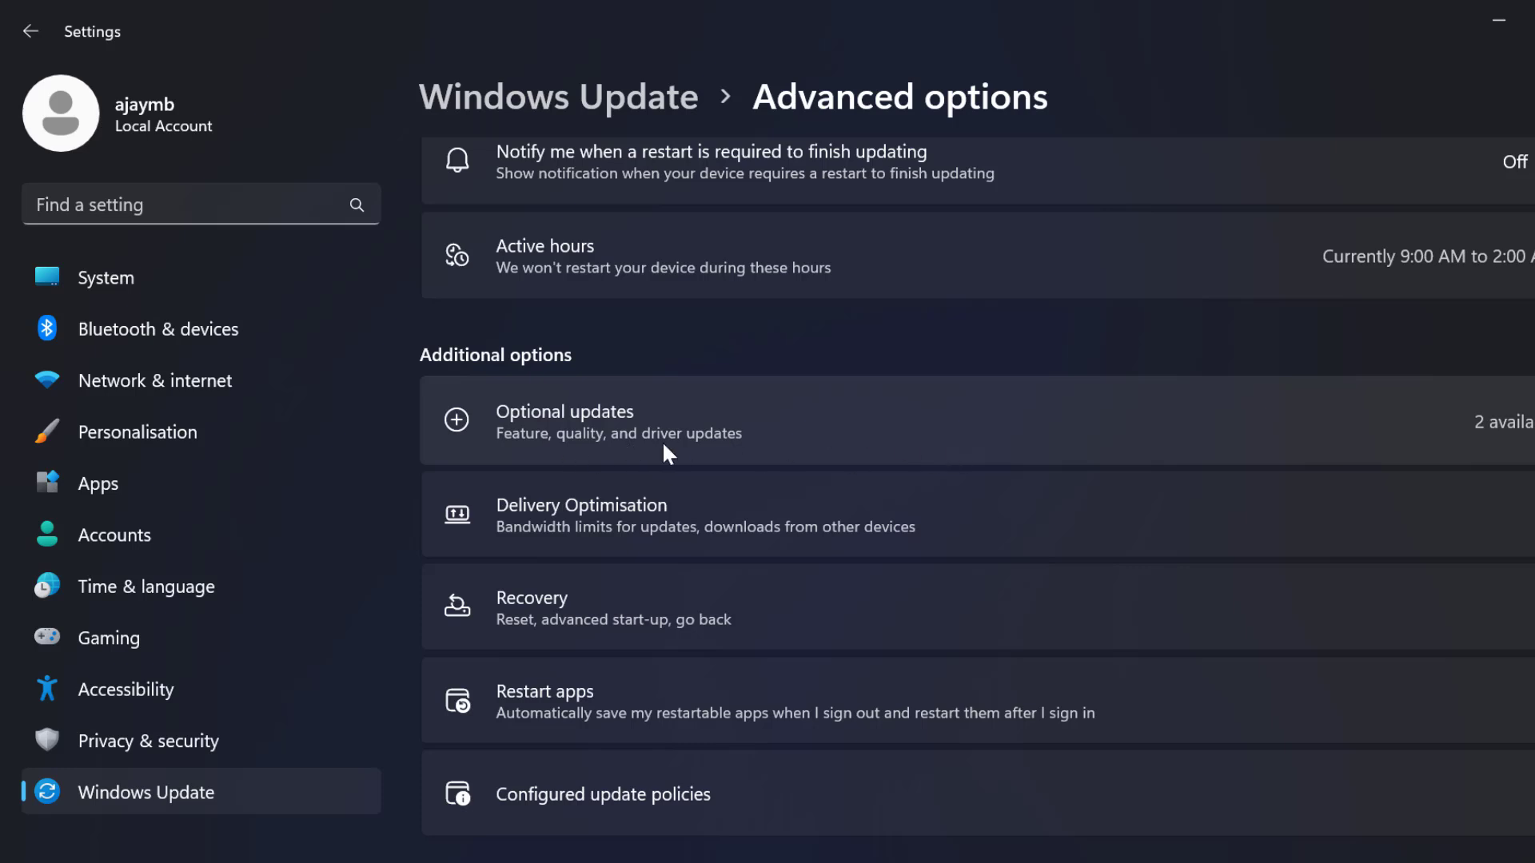
- Select the .NET Framework optional update, start its download, and restore the window down
left_click(620, 420)
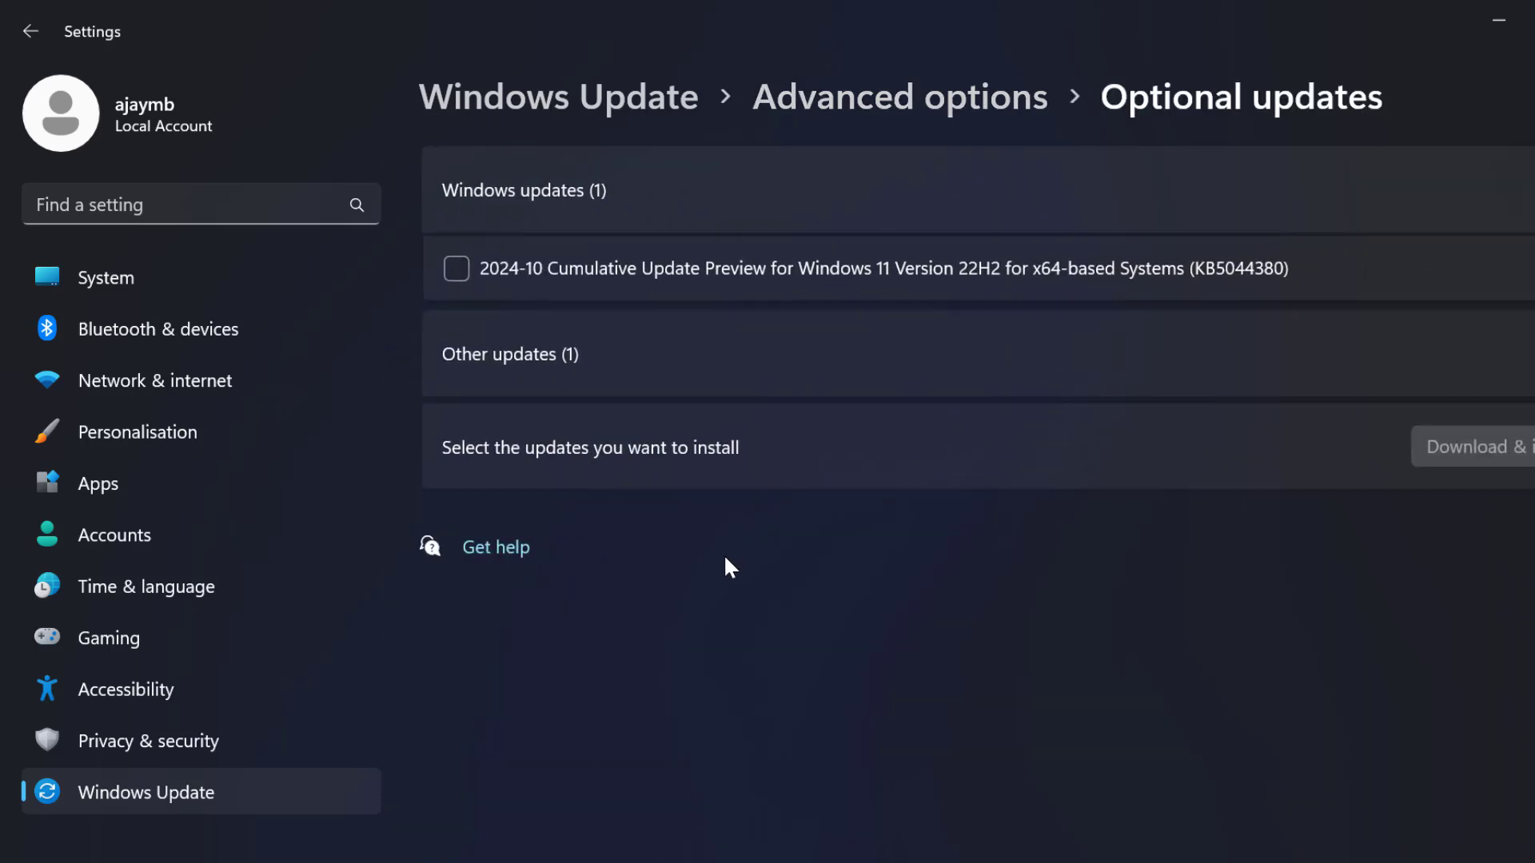
mouse_move(641, 506)
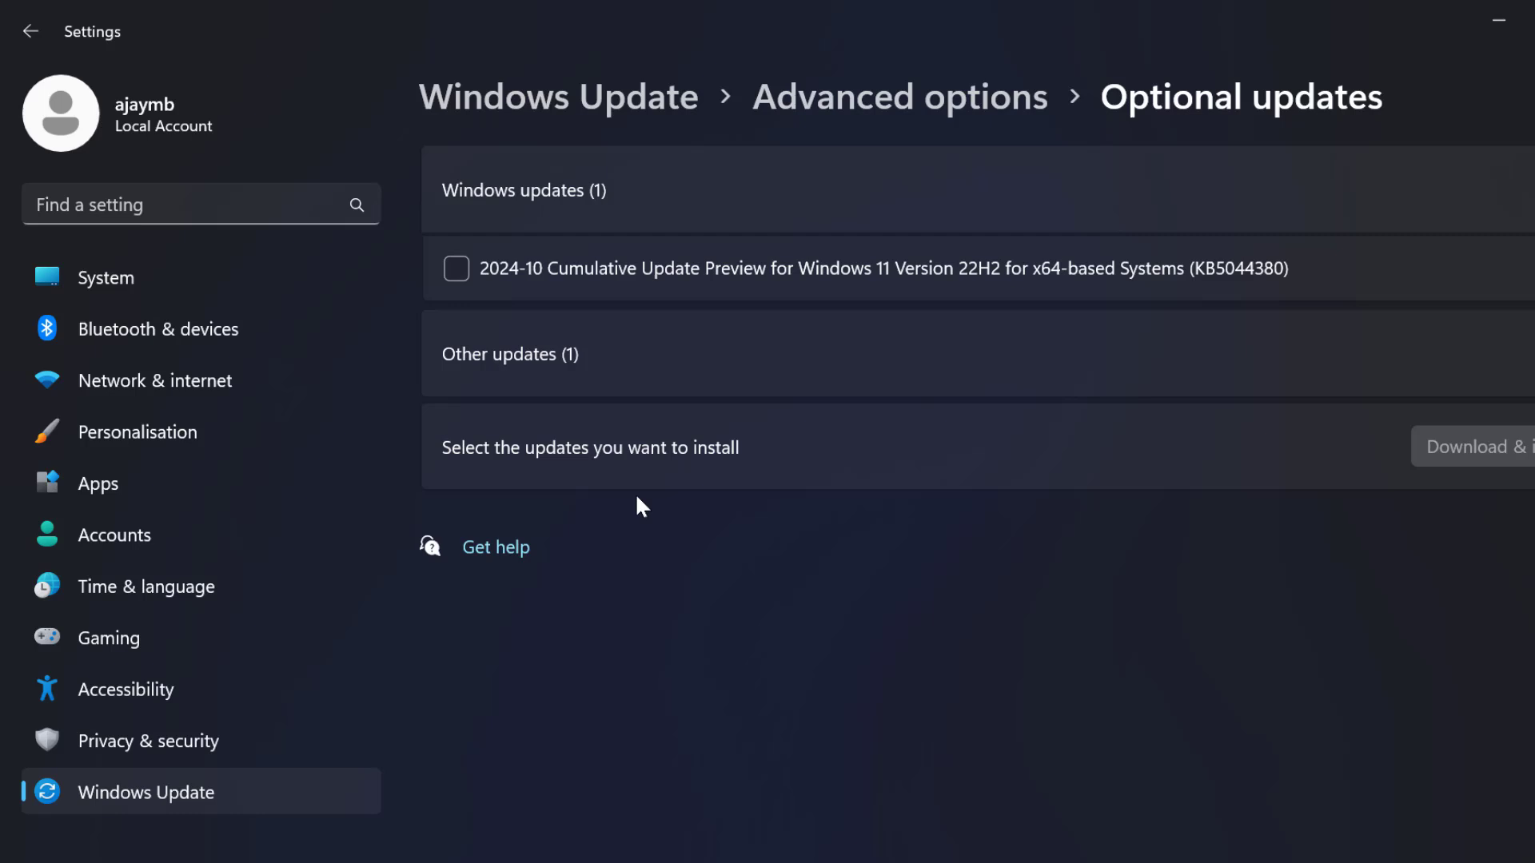
mouse_move(752, 448)
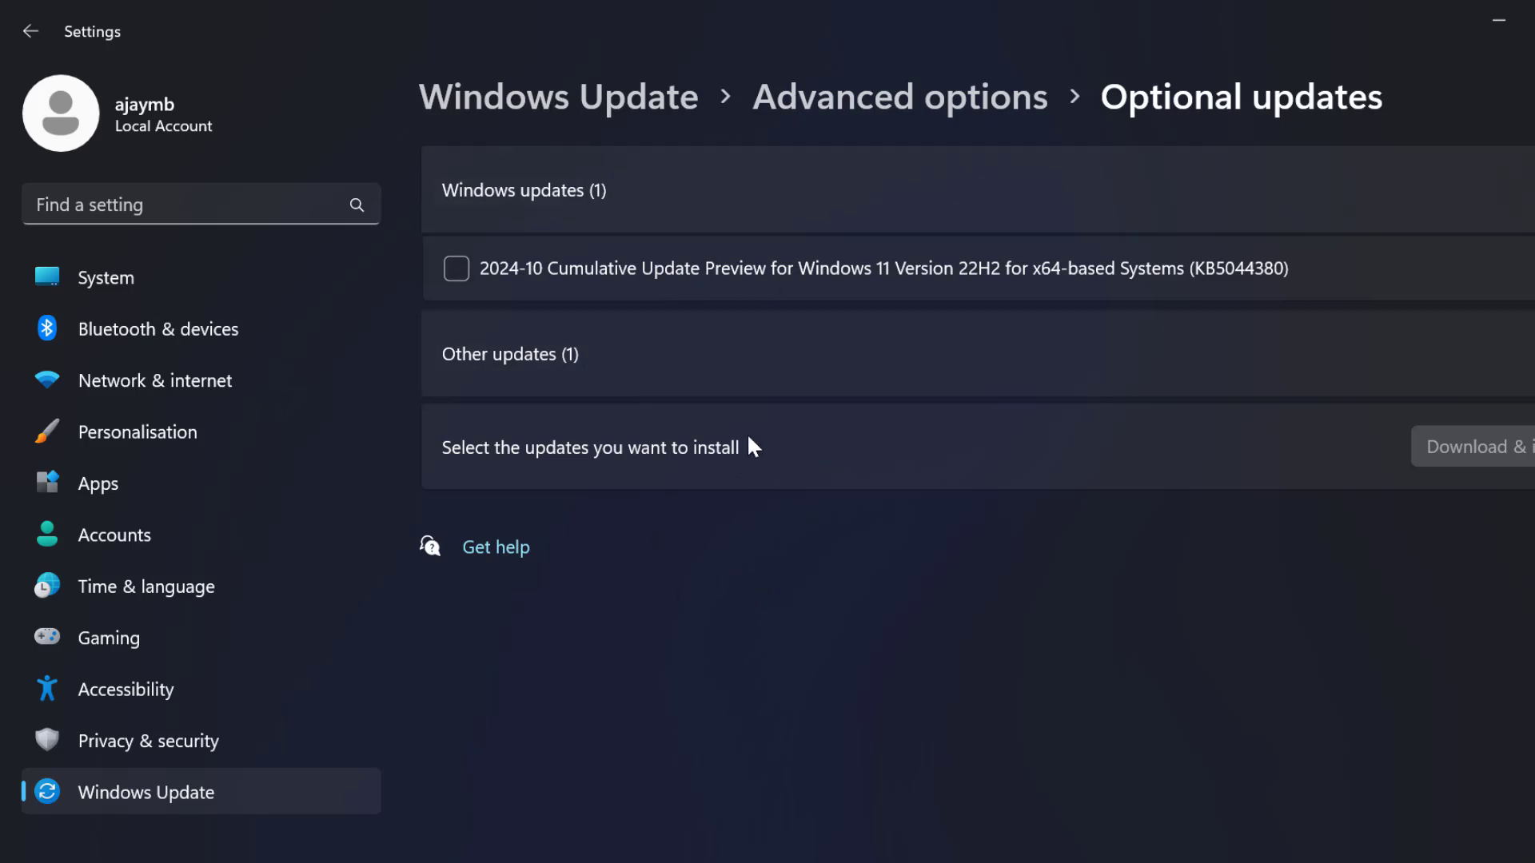
mouse_move(764, 511)
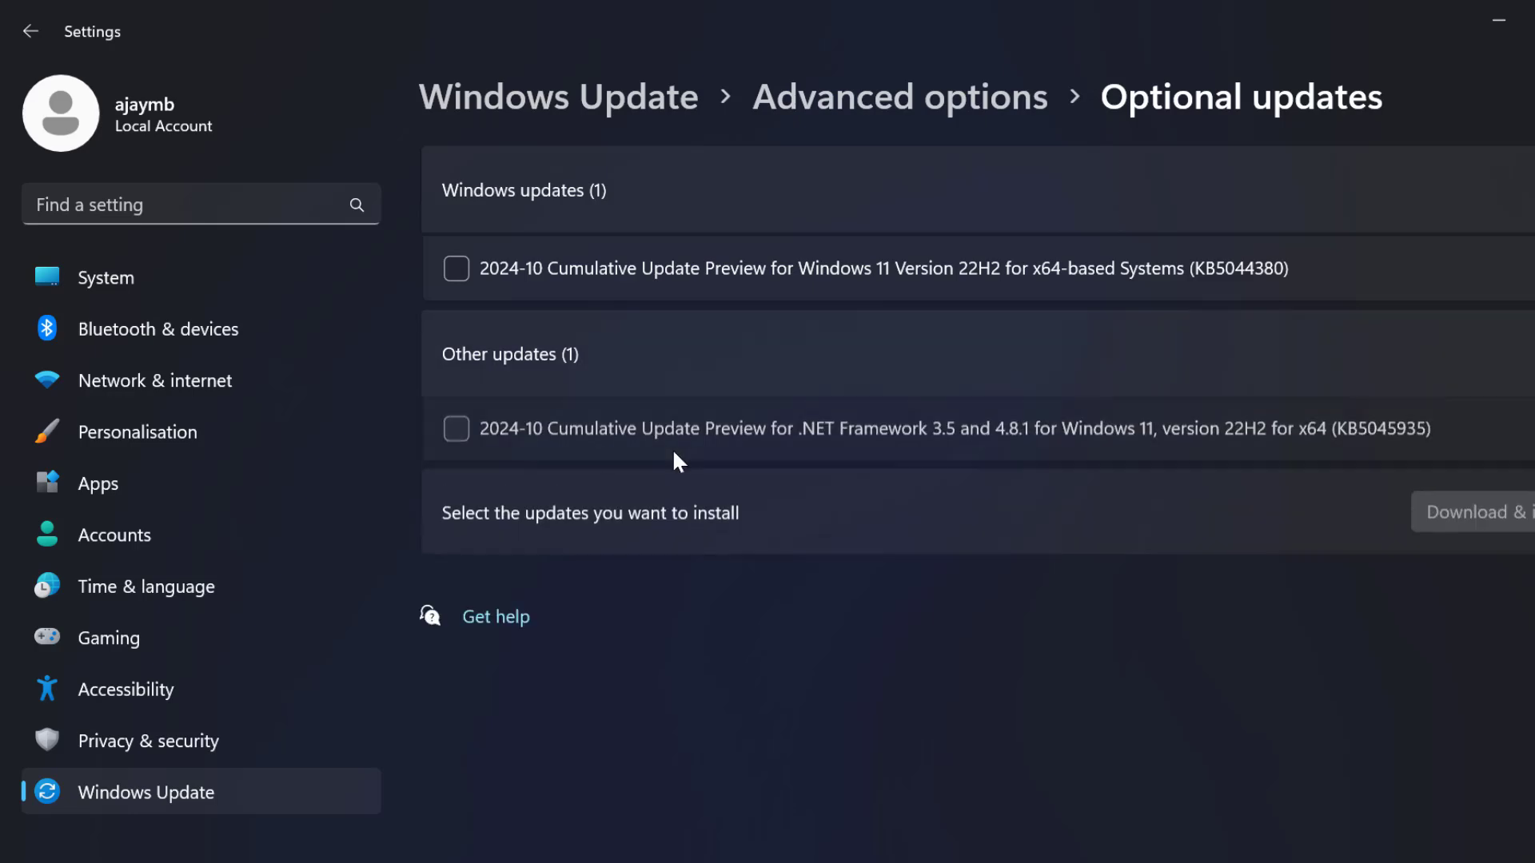
left_click(455, 430)
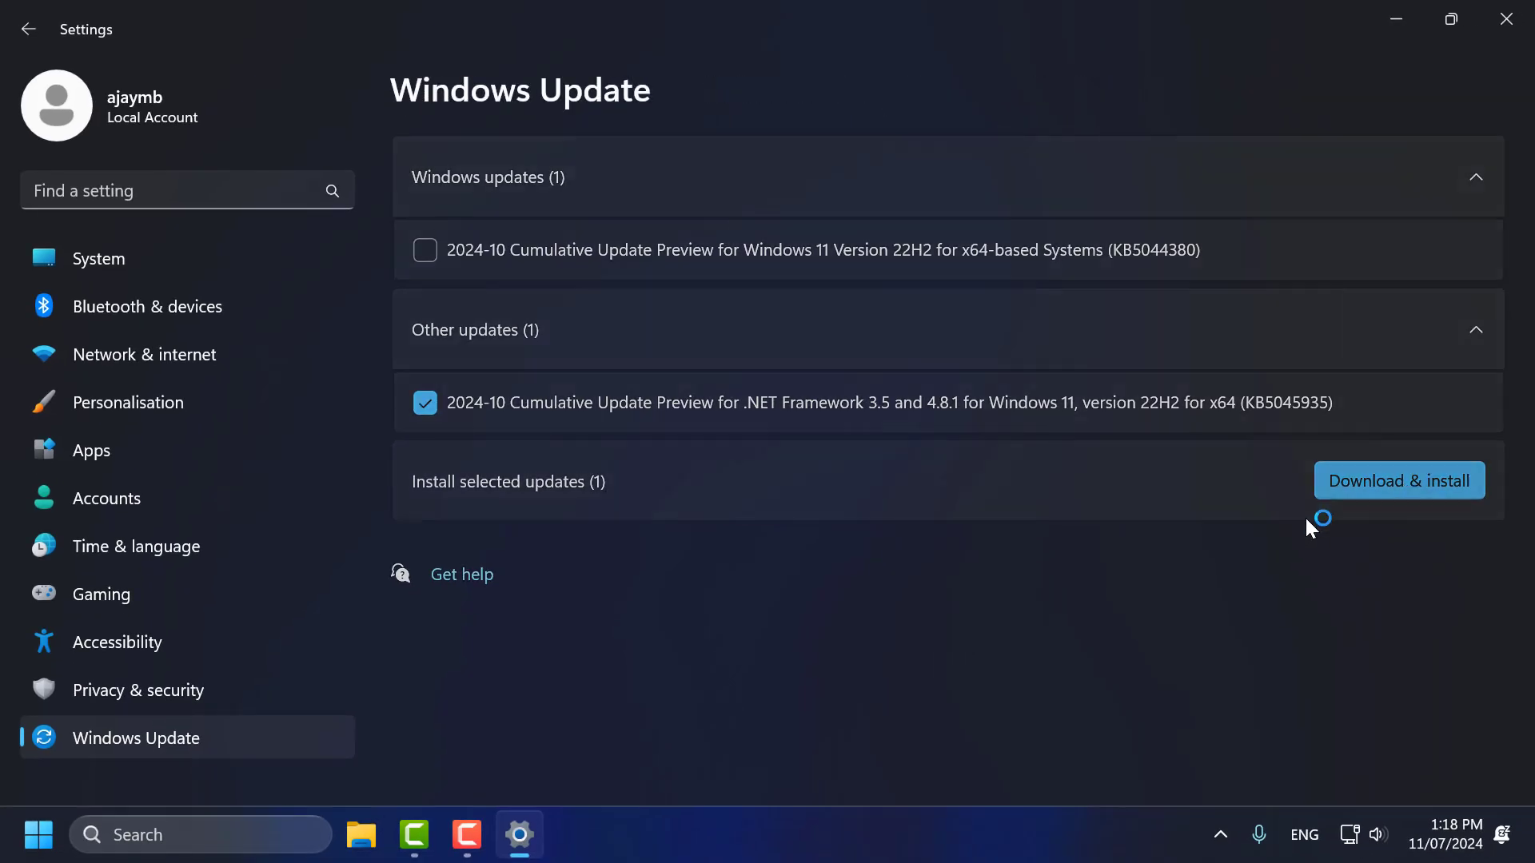
left_click(1397, 479)
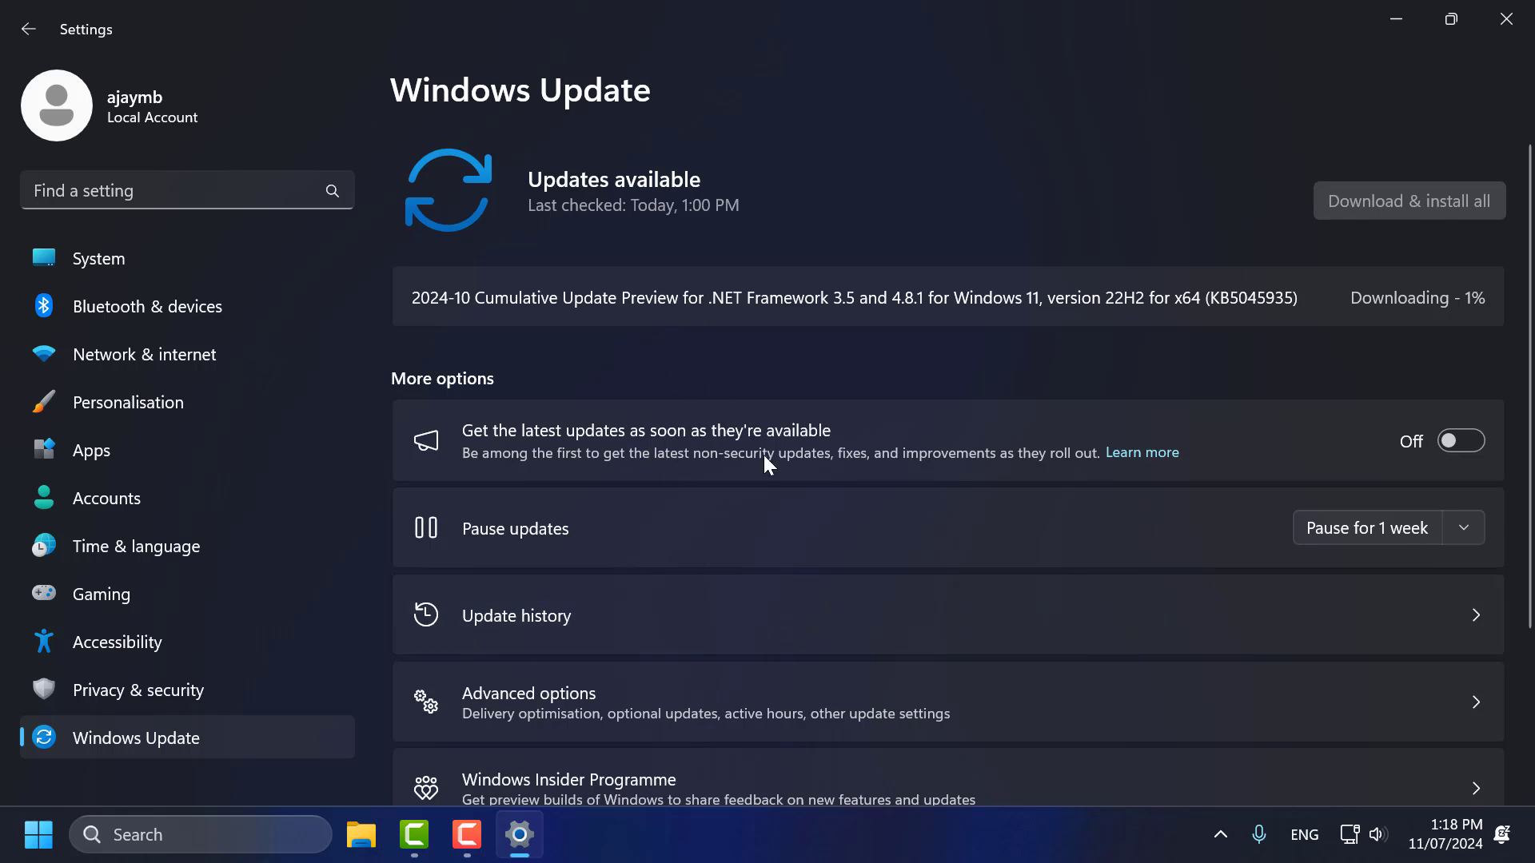
mouse_move(978, 408)
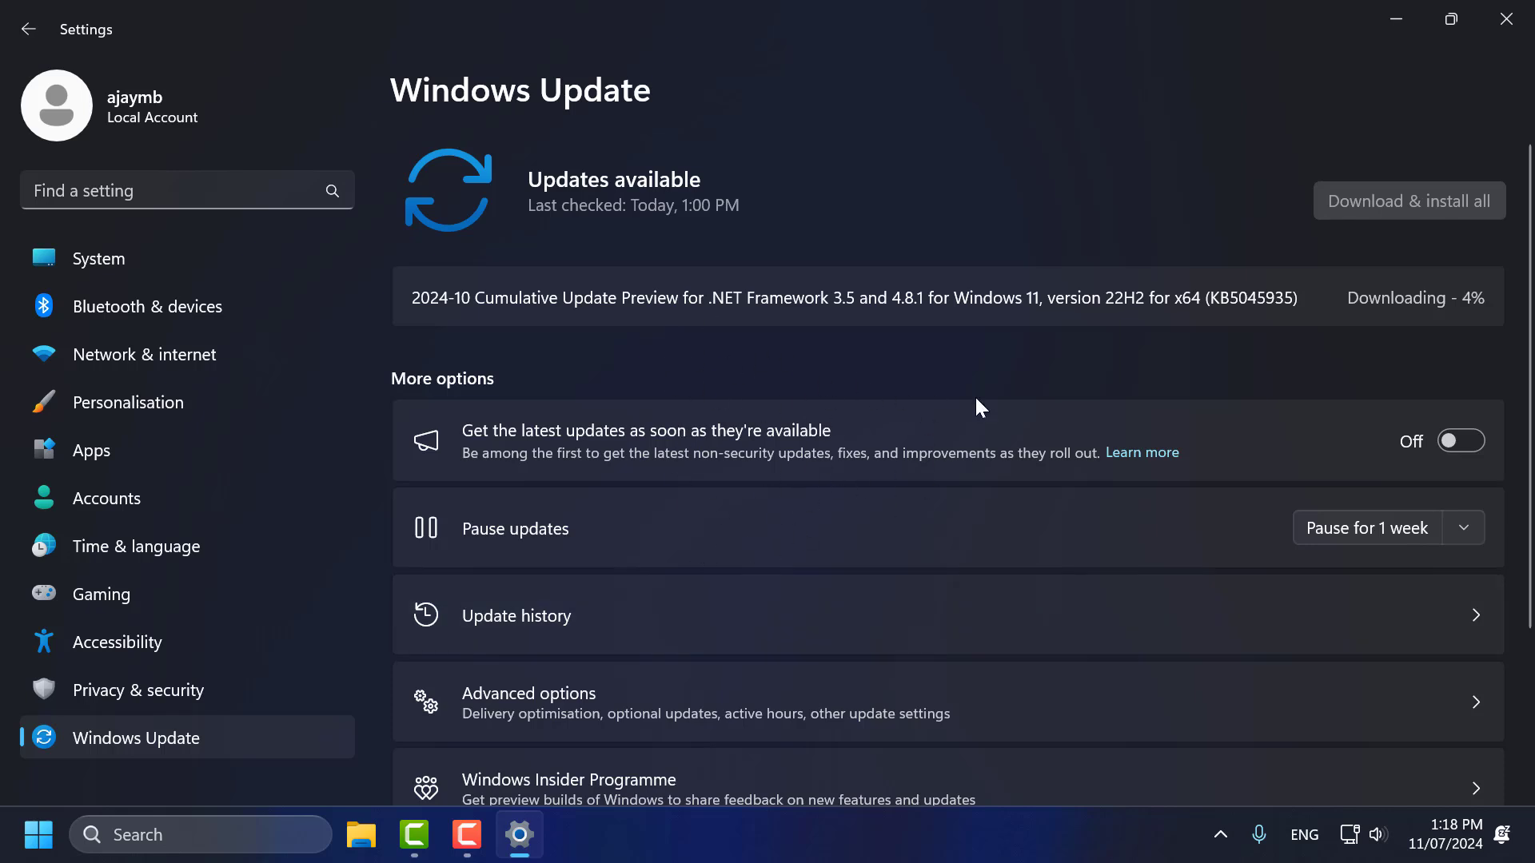
mouse_move(1284, 393)
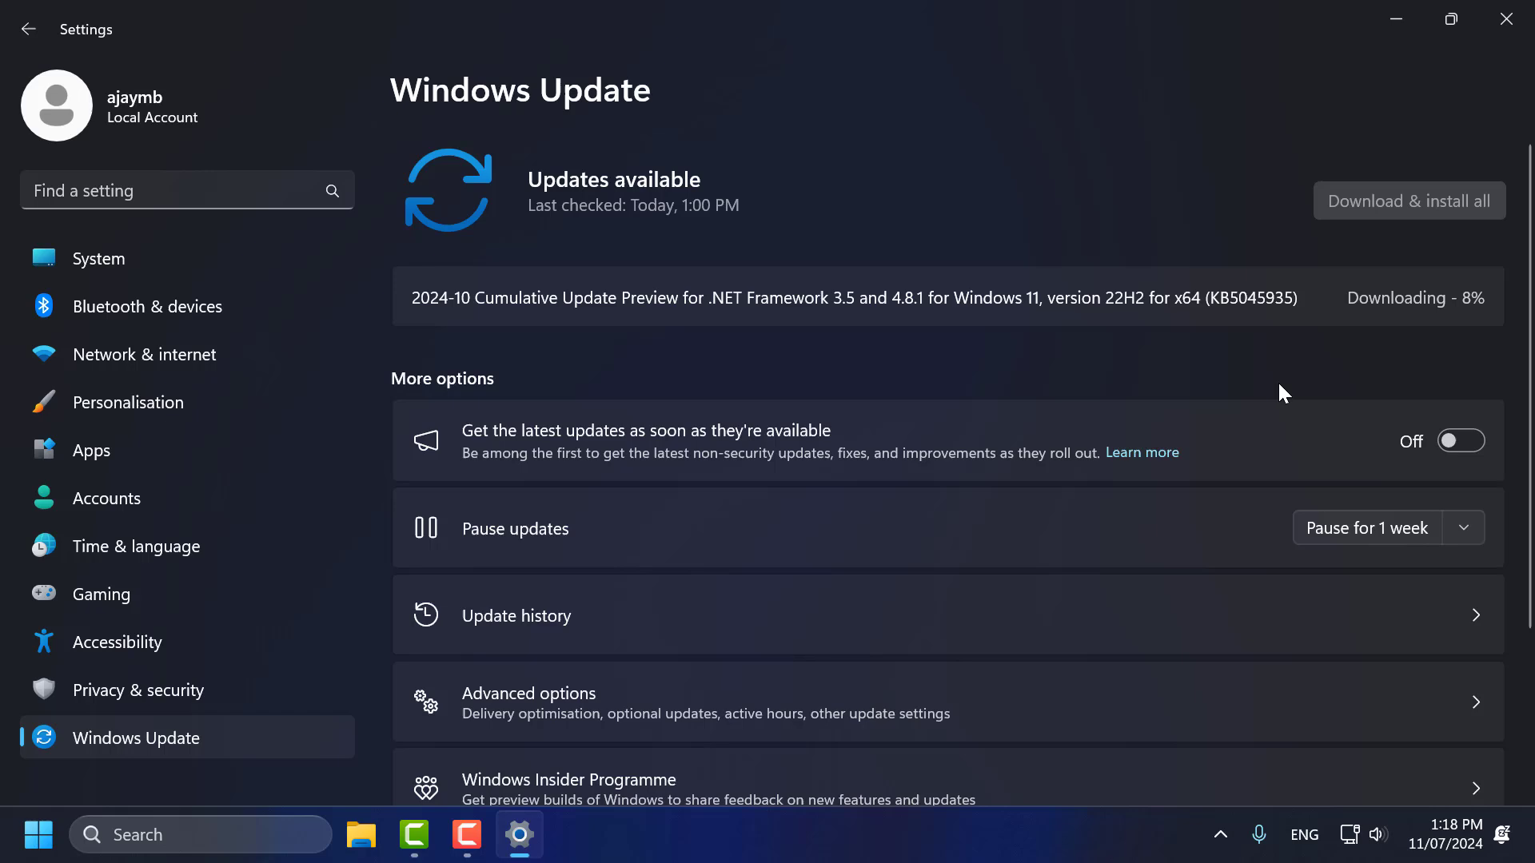
left_click(1451, 19)
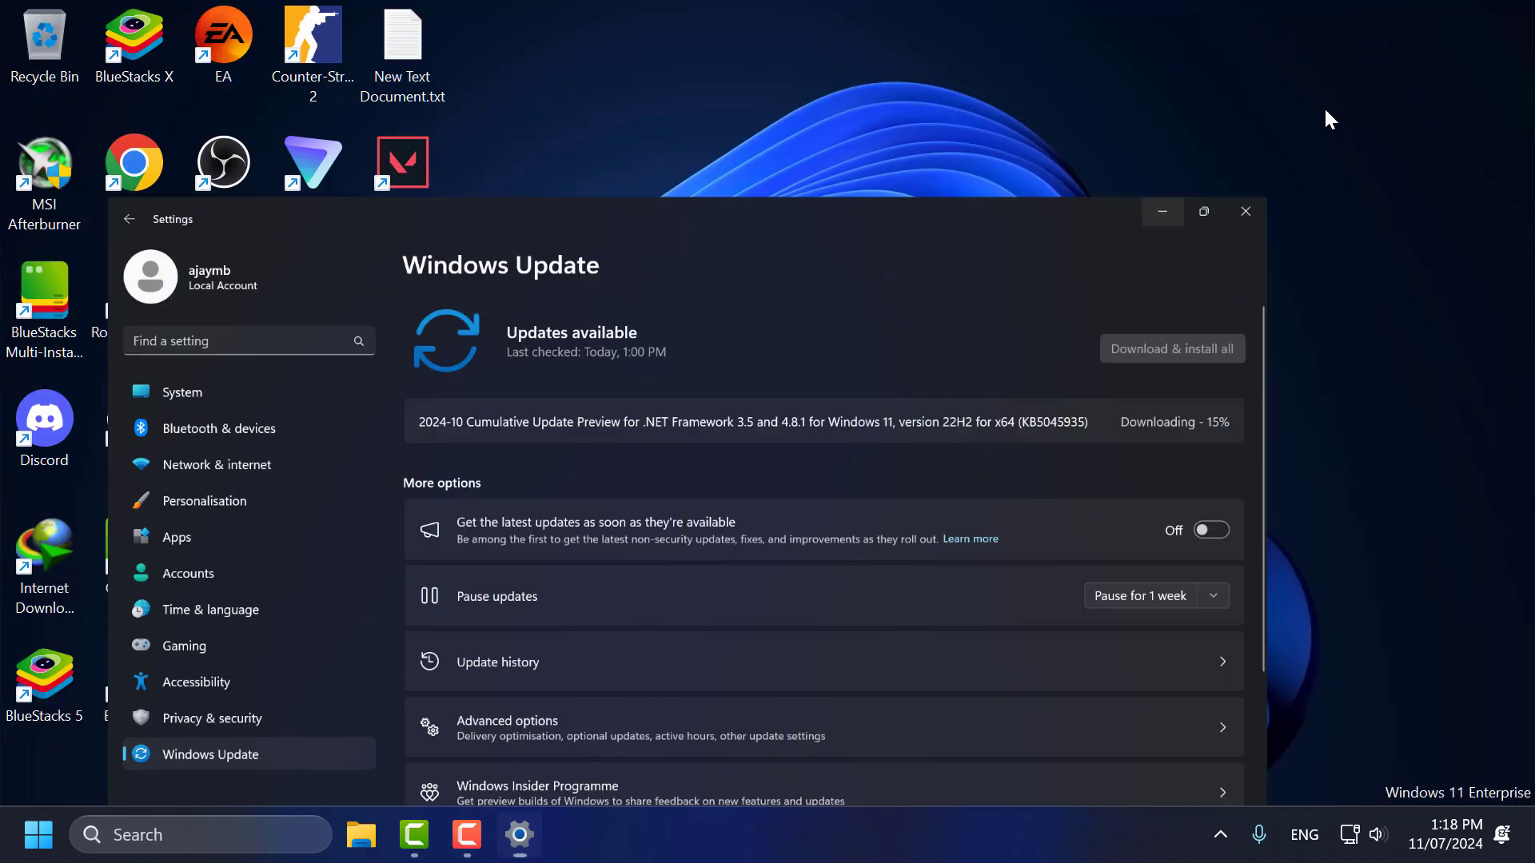
- Minimize Settings to the desktop while the update keeps downloading
left_click(1243, 211)
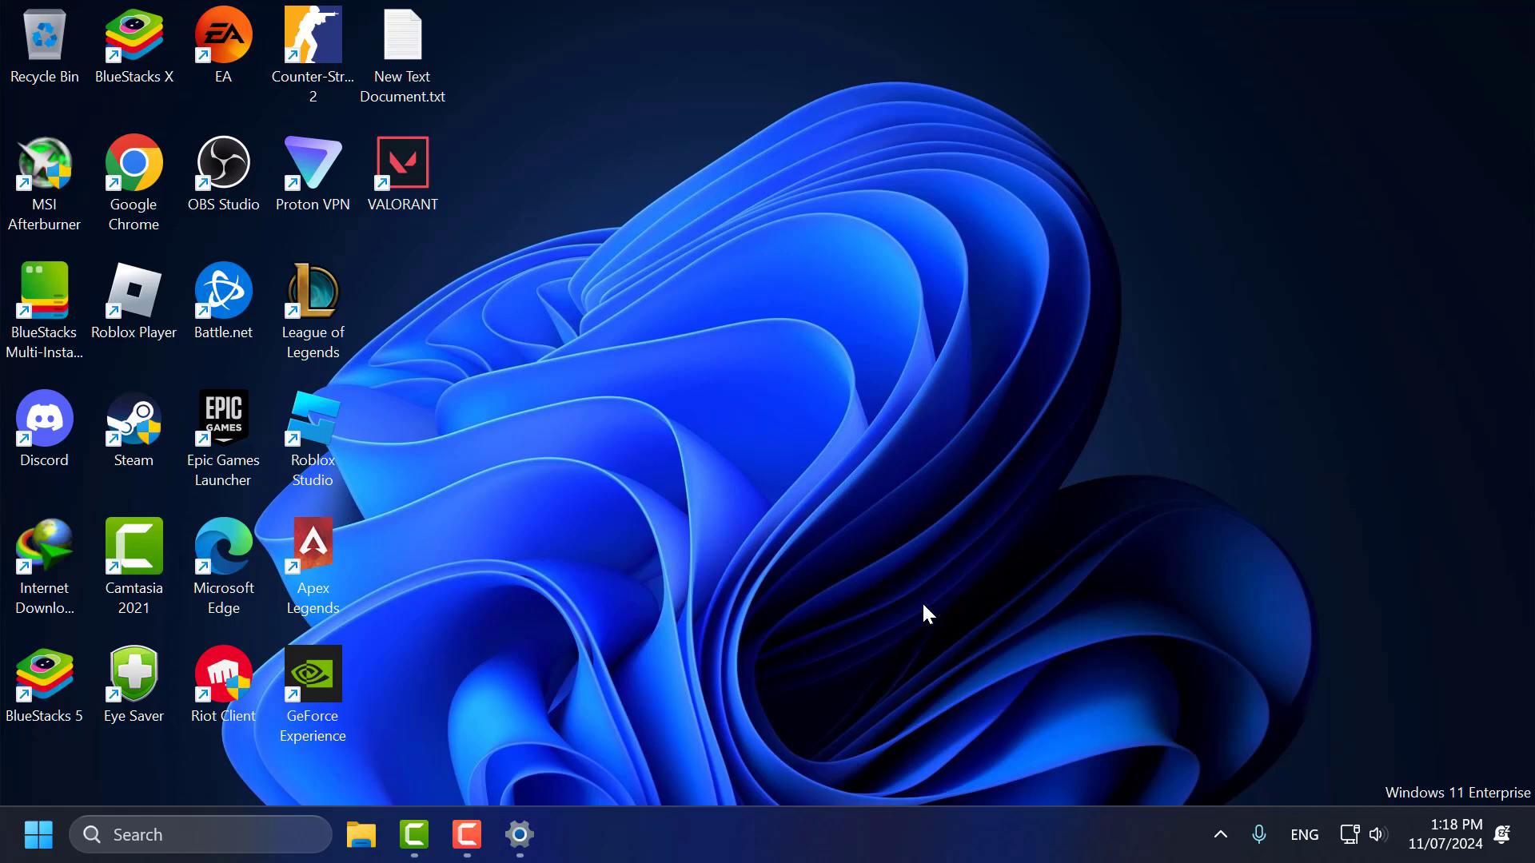
mouse_move(502, 570)
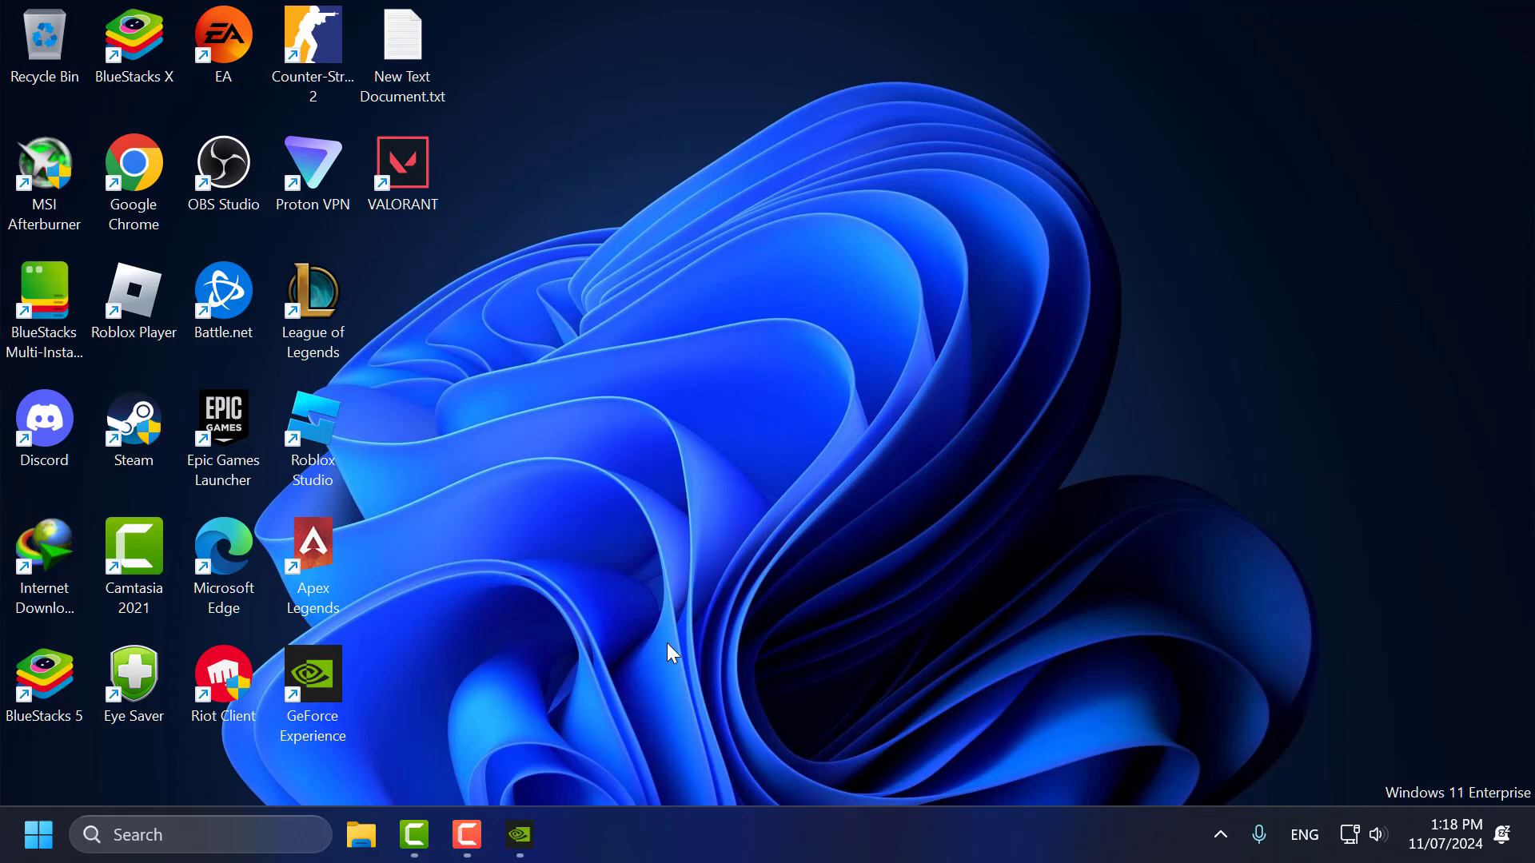
mouse_move(586, 774)
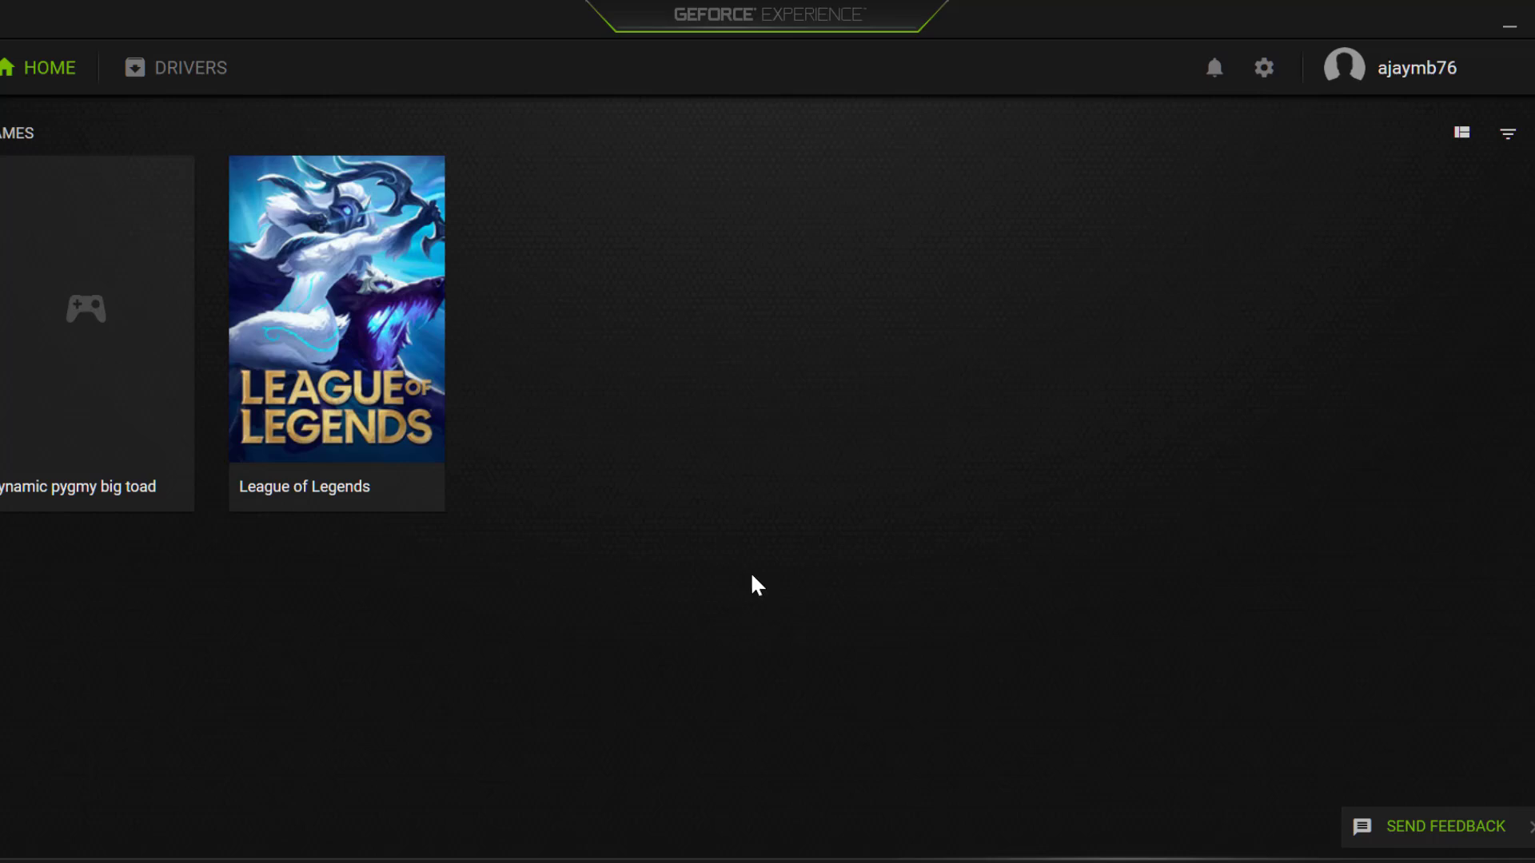
- Check the Drivers page confirms the latest GeForce Game Ready Driver is installed
left_click(172, 67)
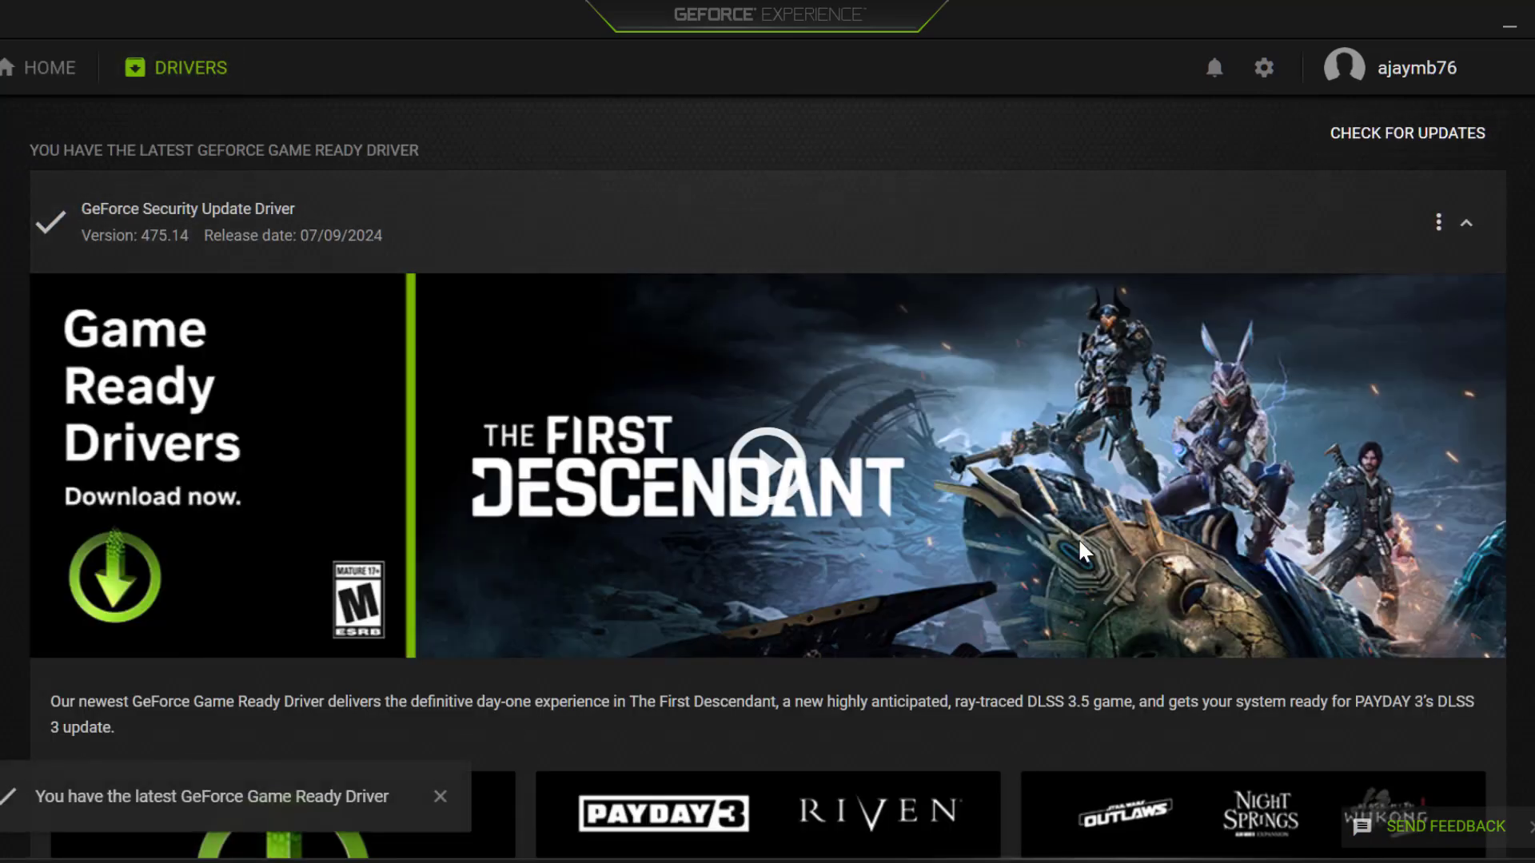
mouse_move(646, 287)
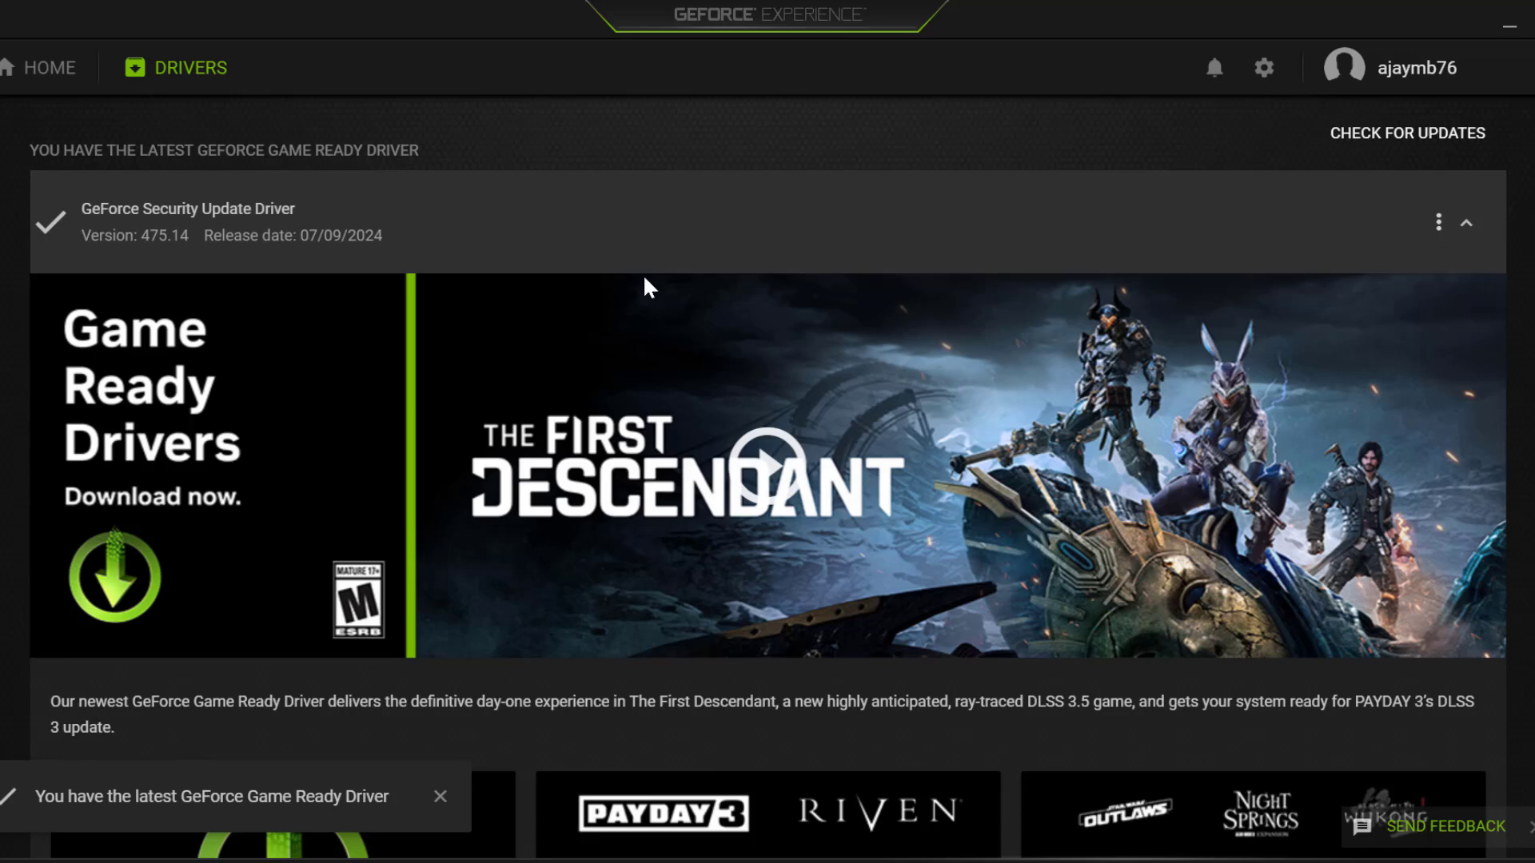
mouse_move(1106, 239)
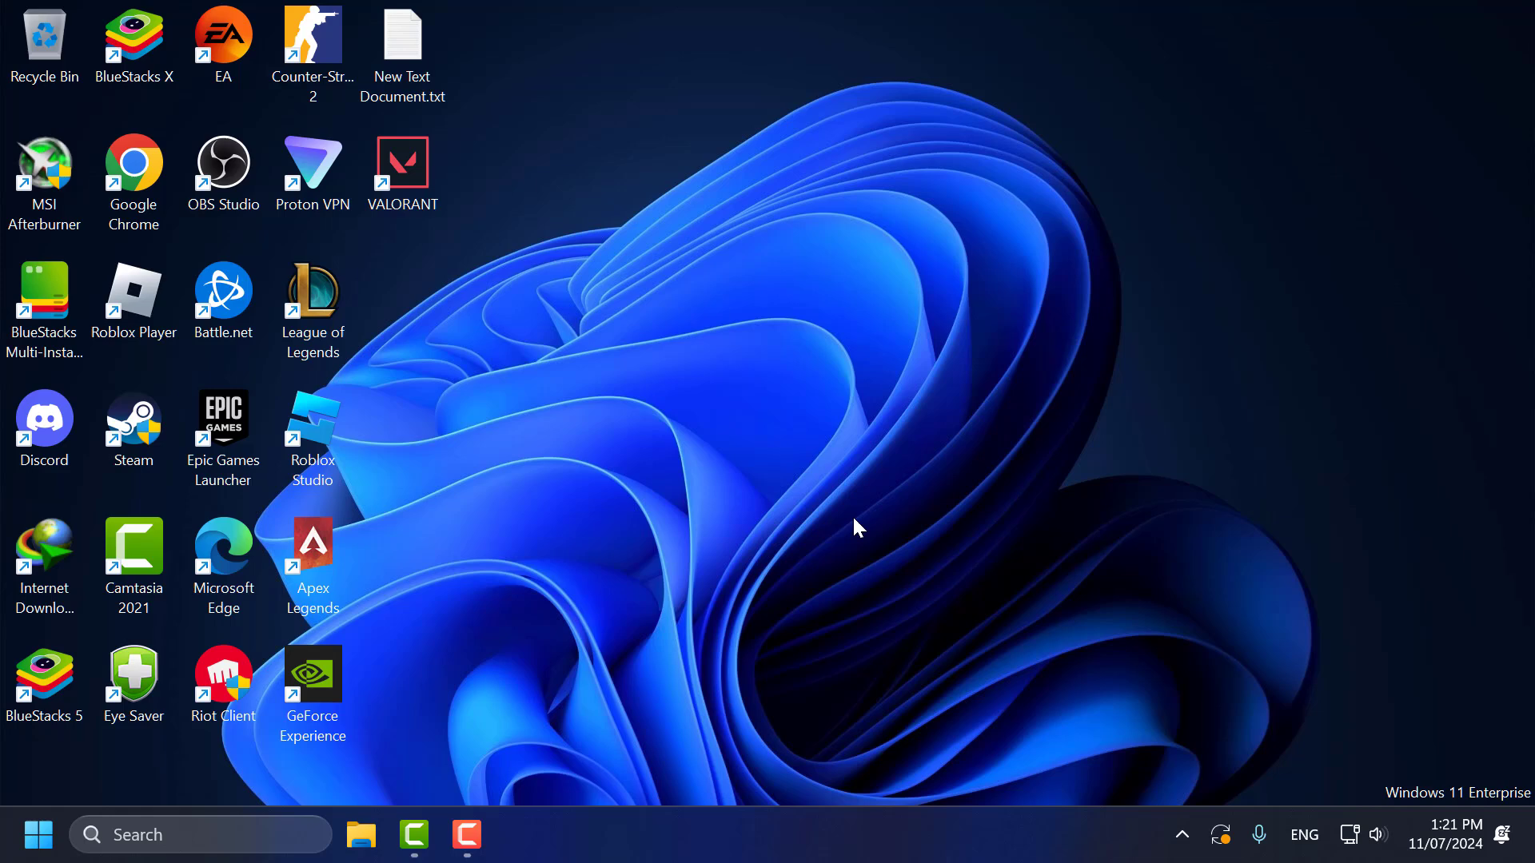
mouse_move(377, 815)
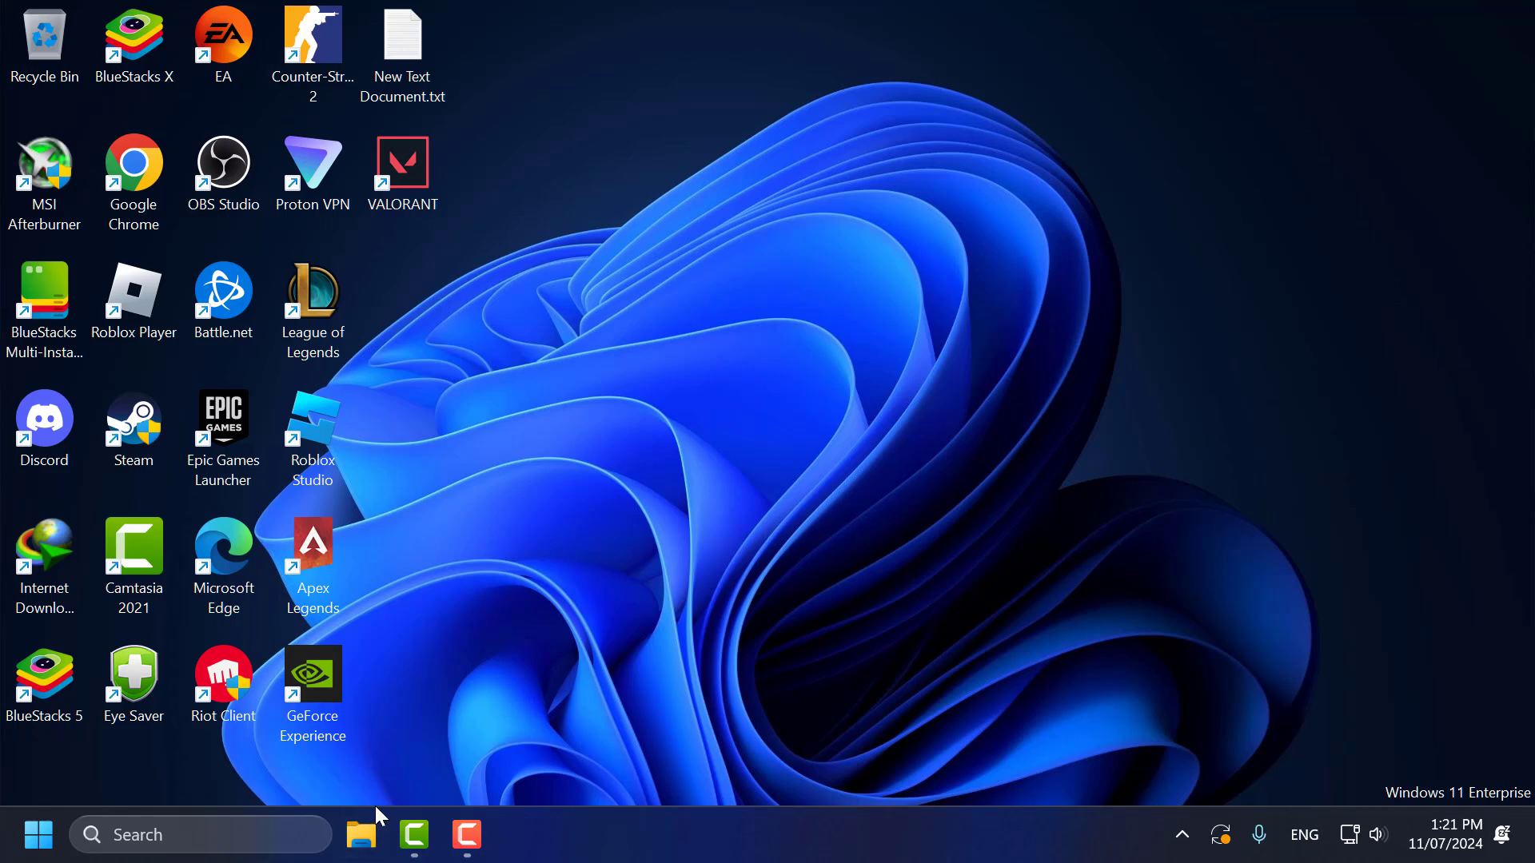
- Search Local Disk (C:) for '39266' and select the 392667600.dat file in C:\Windows
left_click(361, 834)
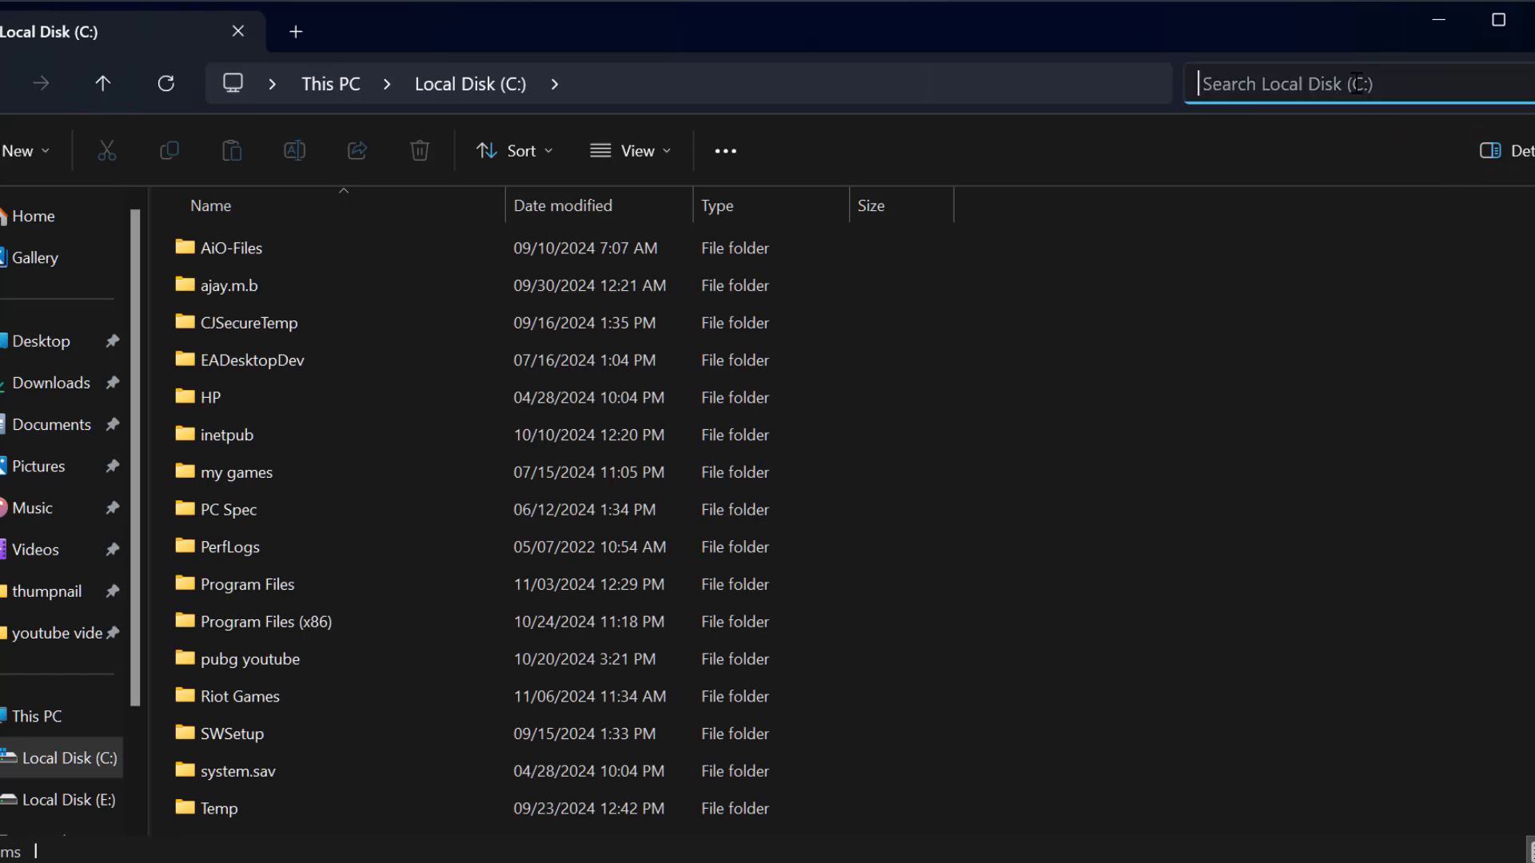
type("39")
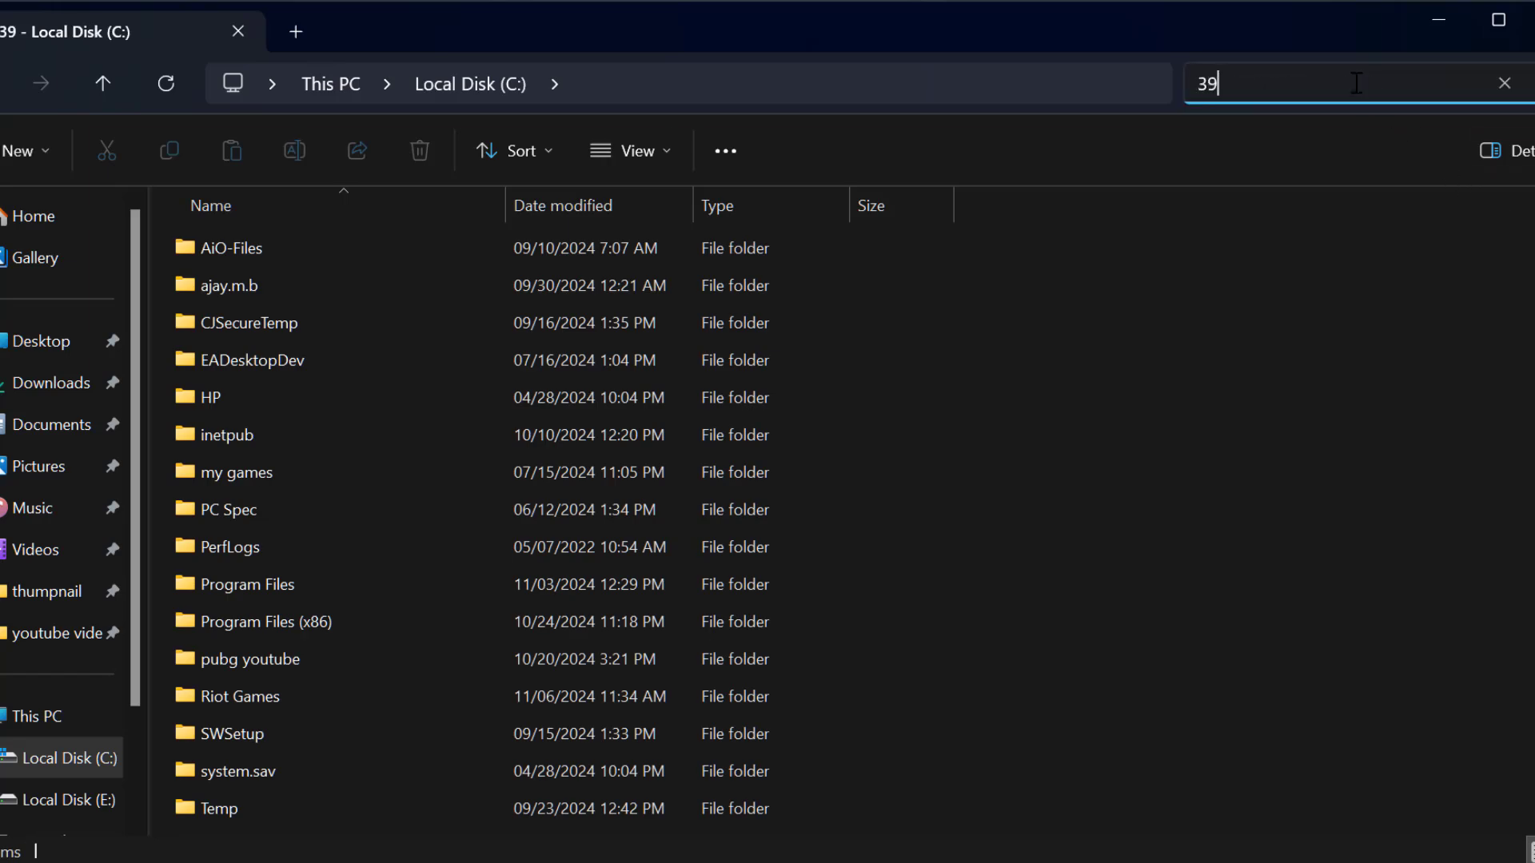
type("2")
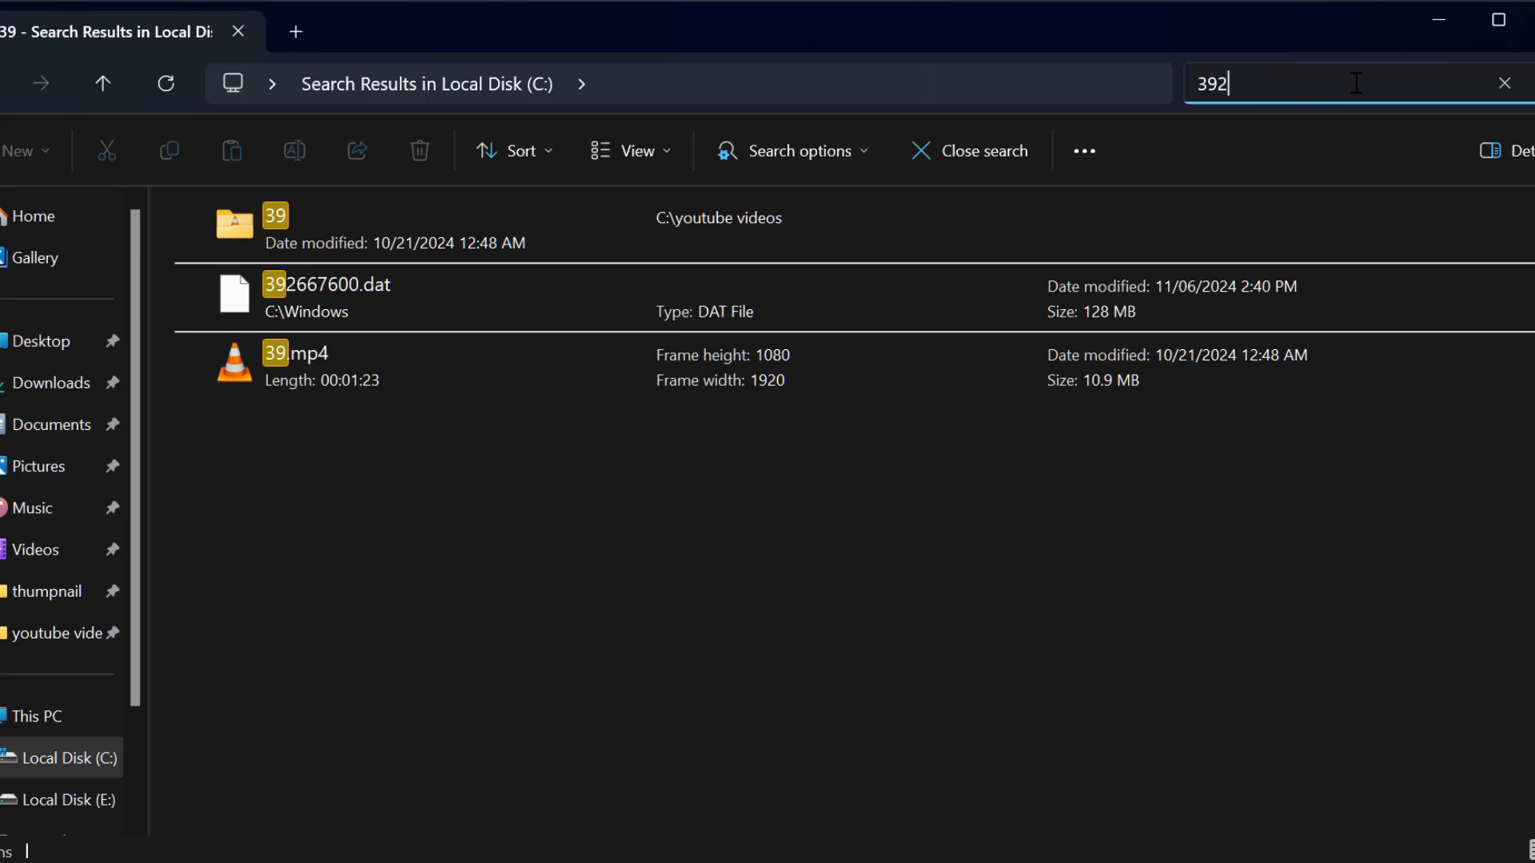
type("66")
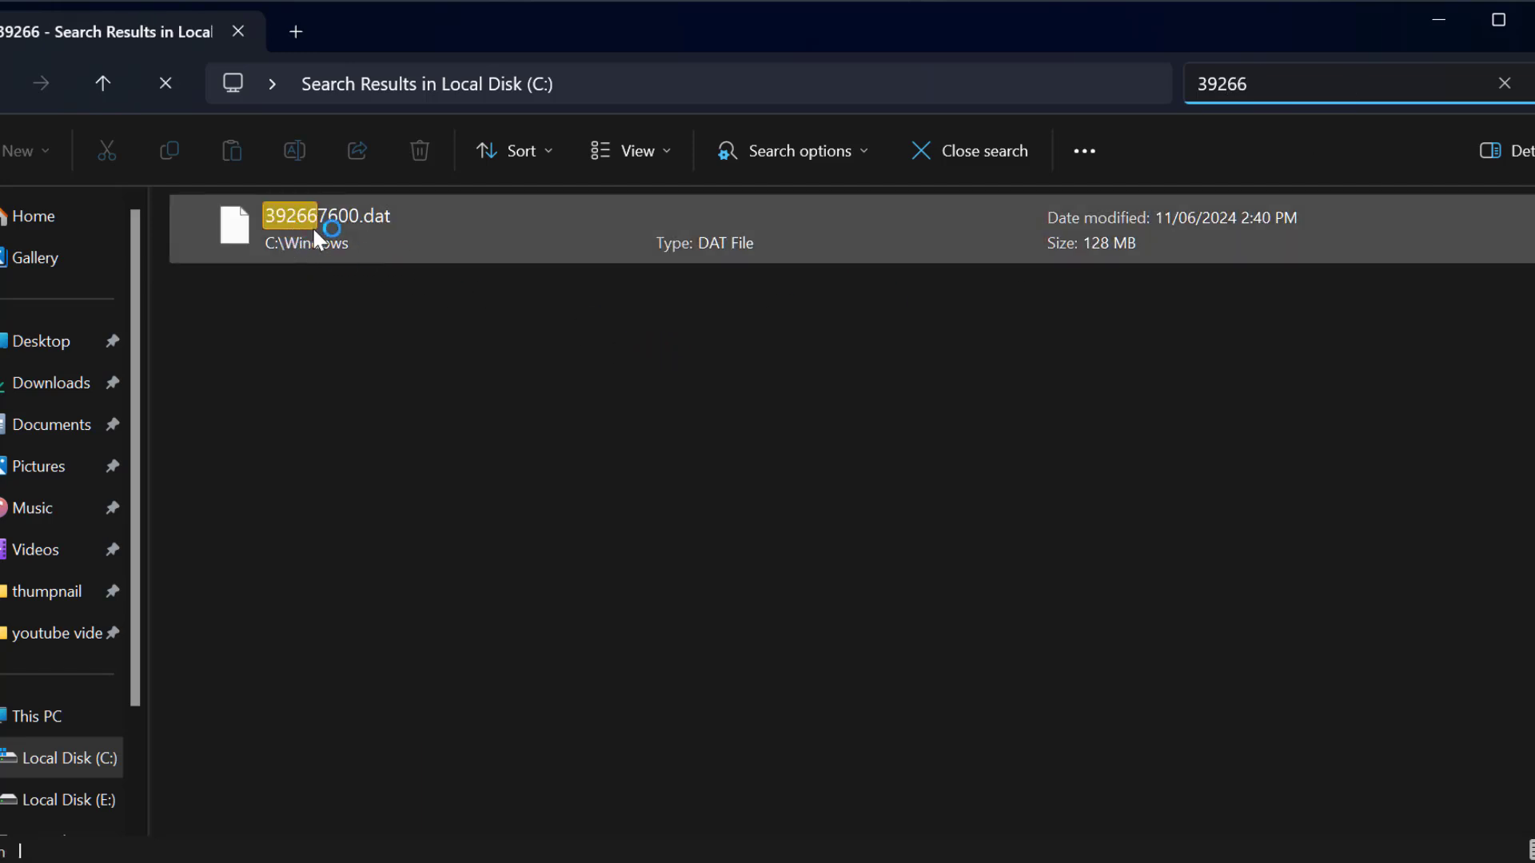
mouse_move(405, 232)
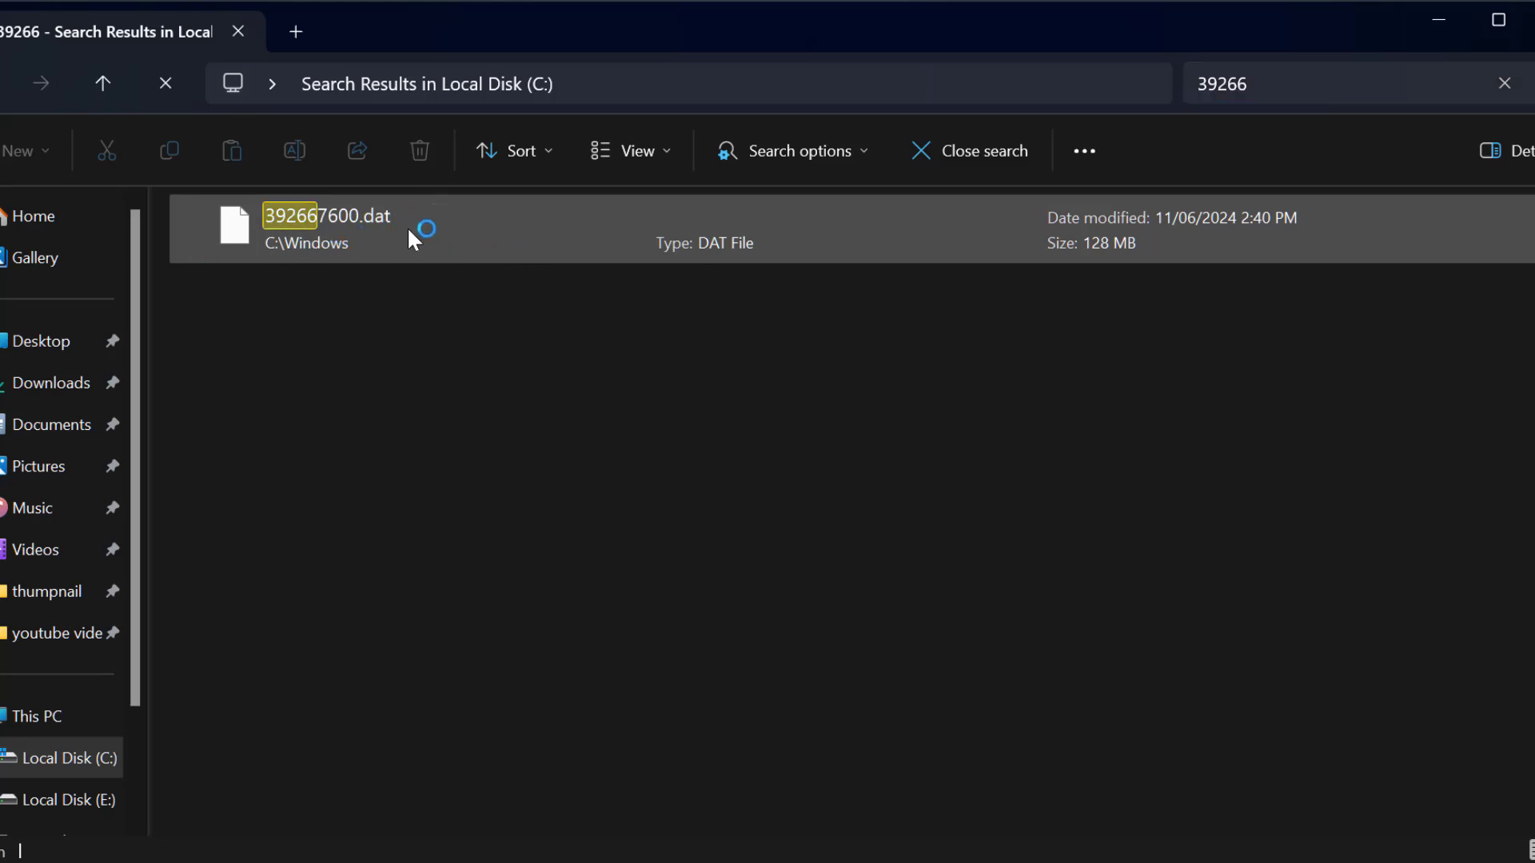
left_click(332, 228)
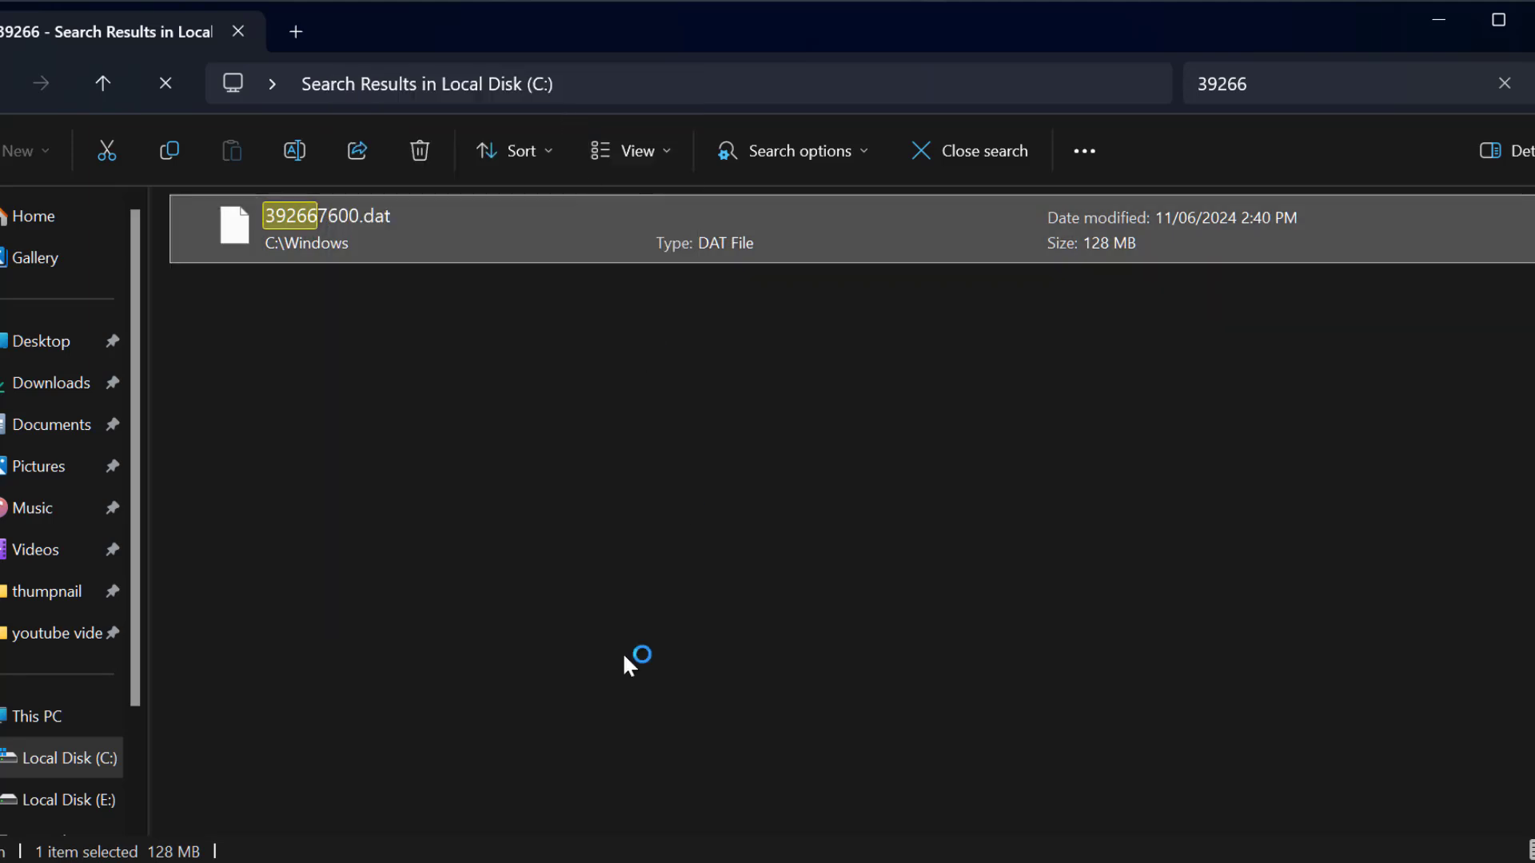
left_click(419, 151)
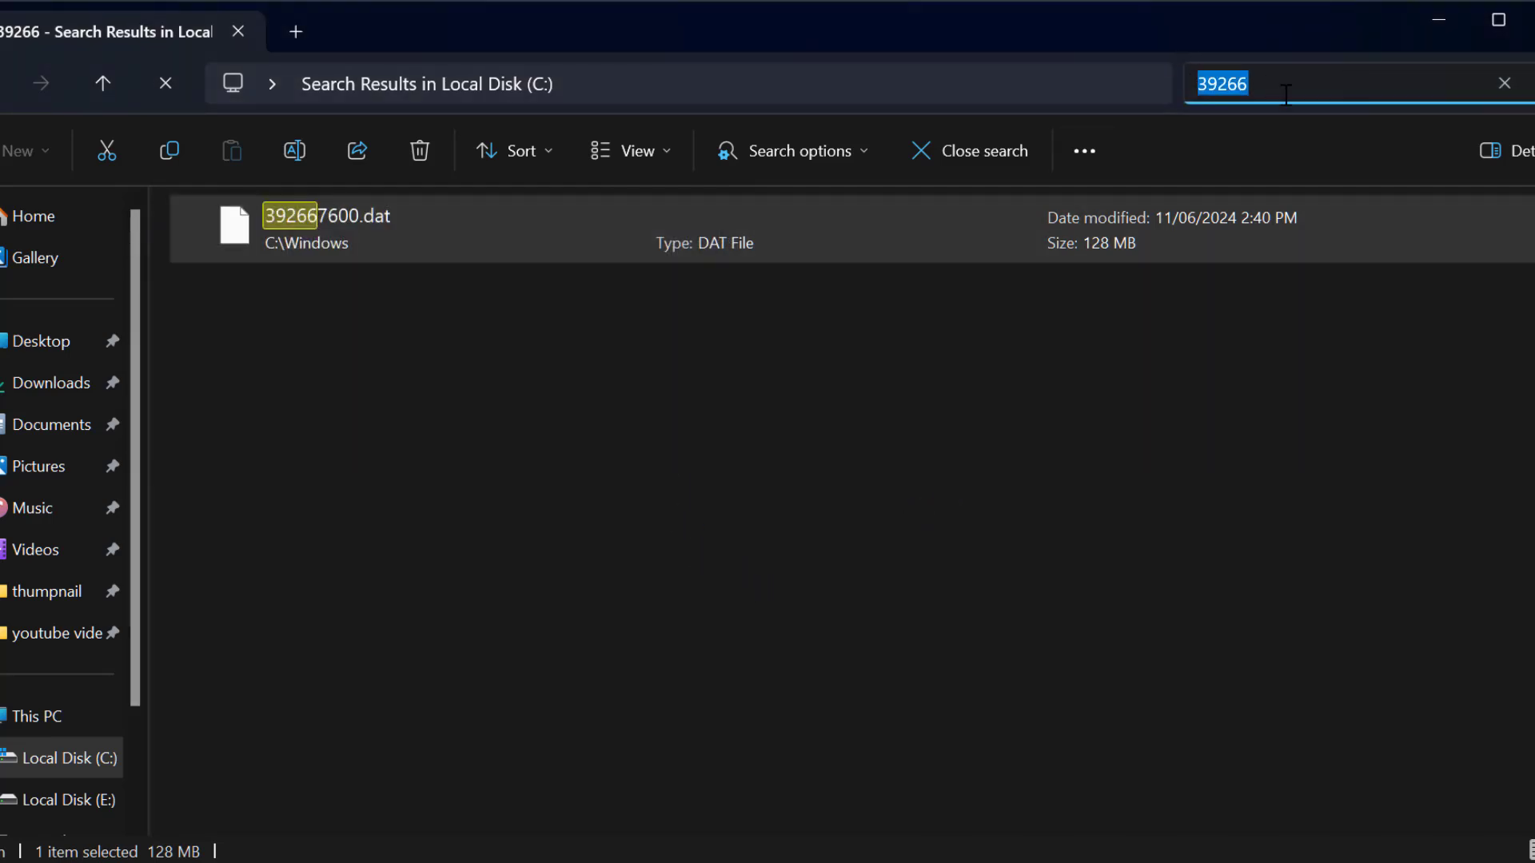
- Search for 'vgkboot', delete vgkbootstatus.dat, and grant administrator permission in File Access Denied
type("vg")
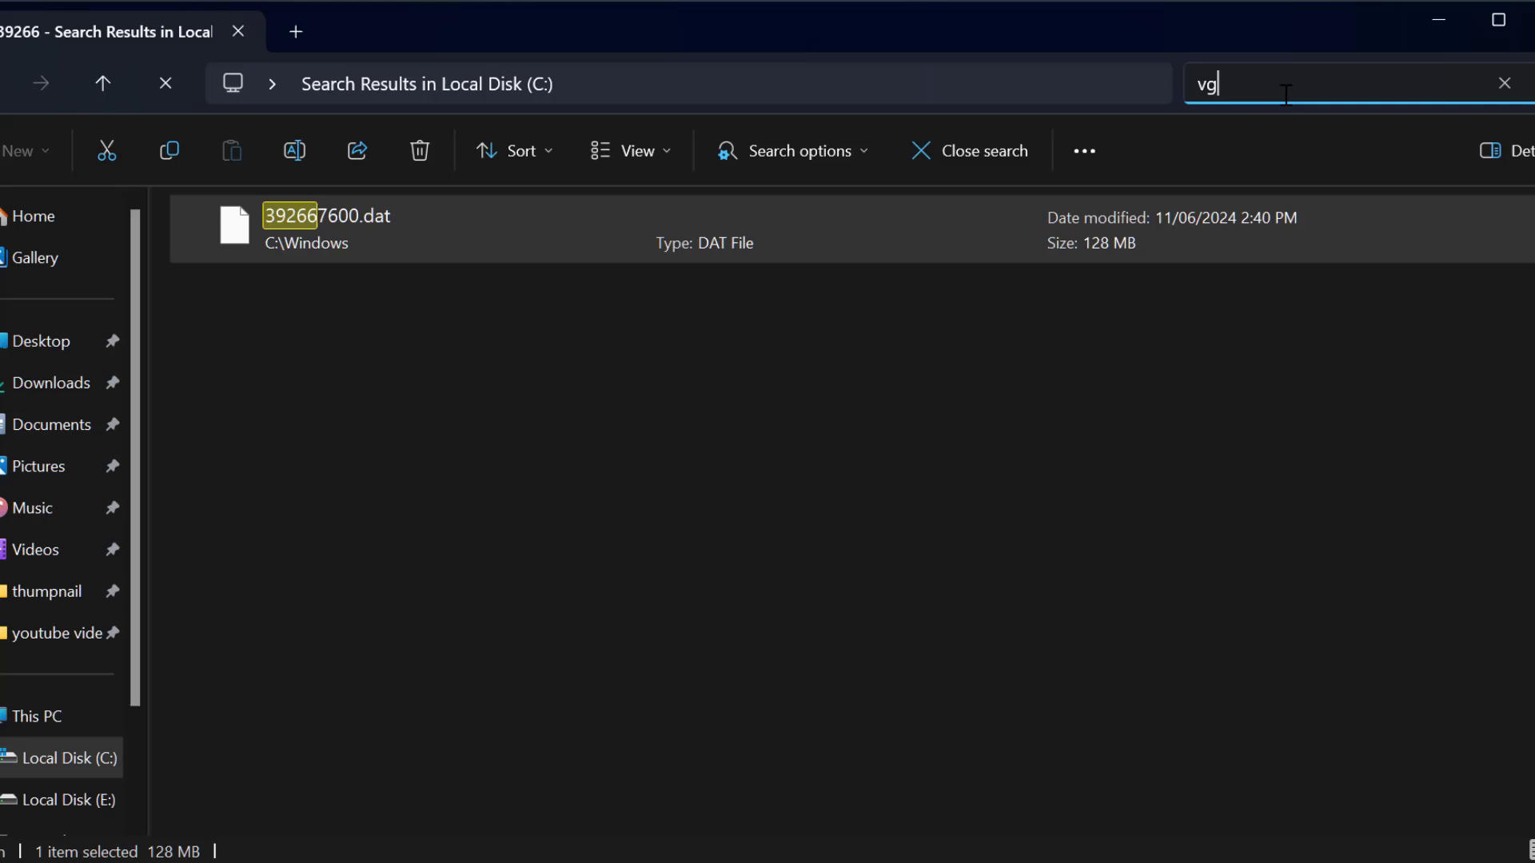
type("k")
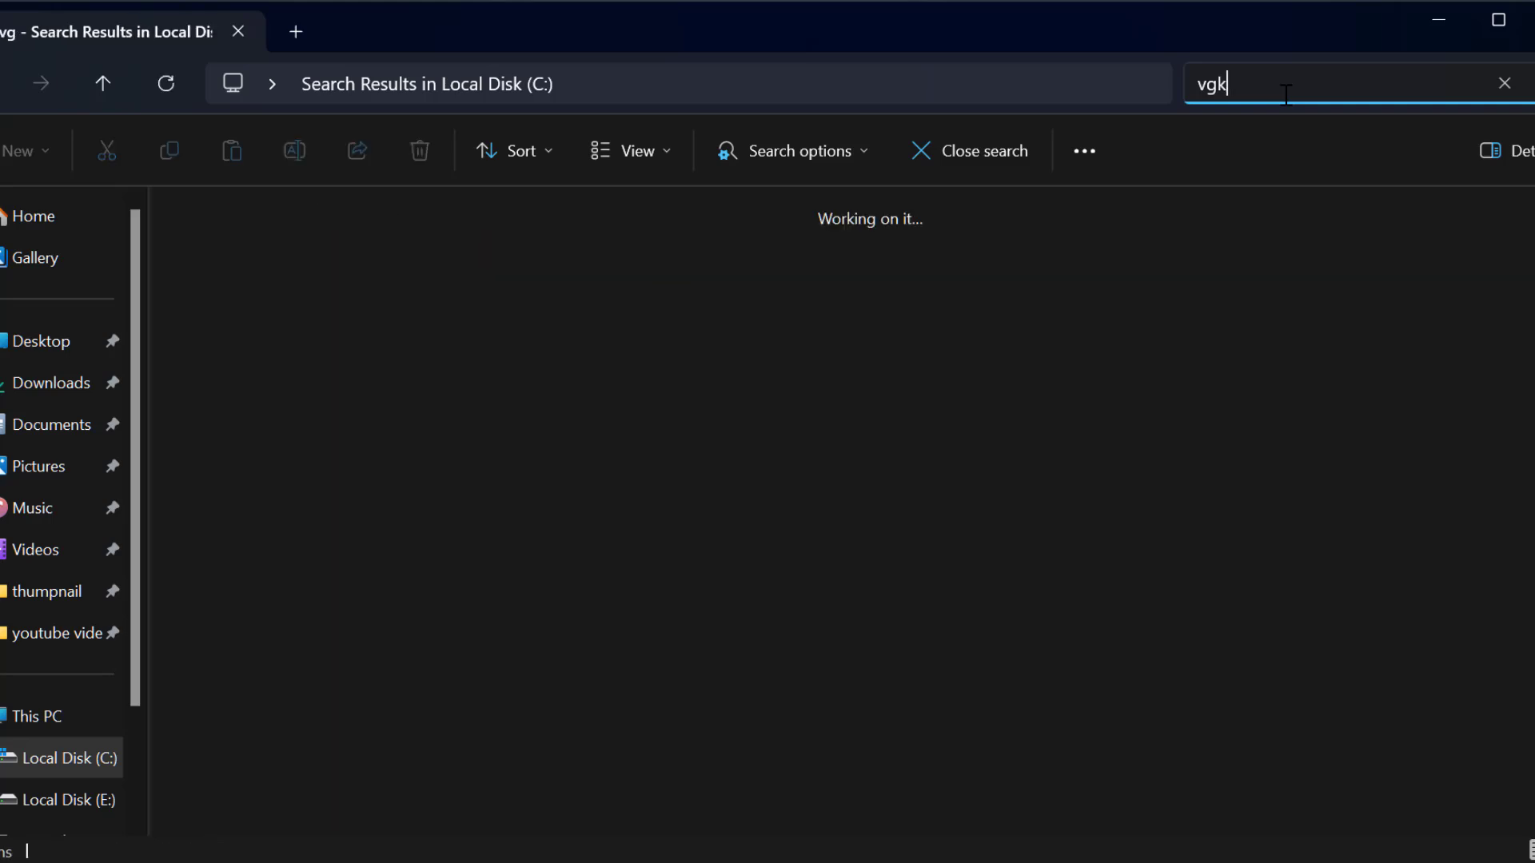
type("boot")
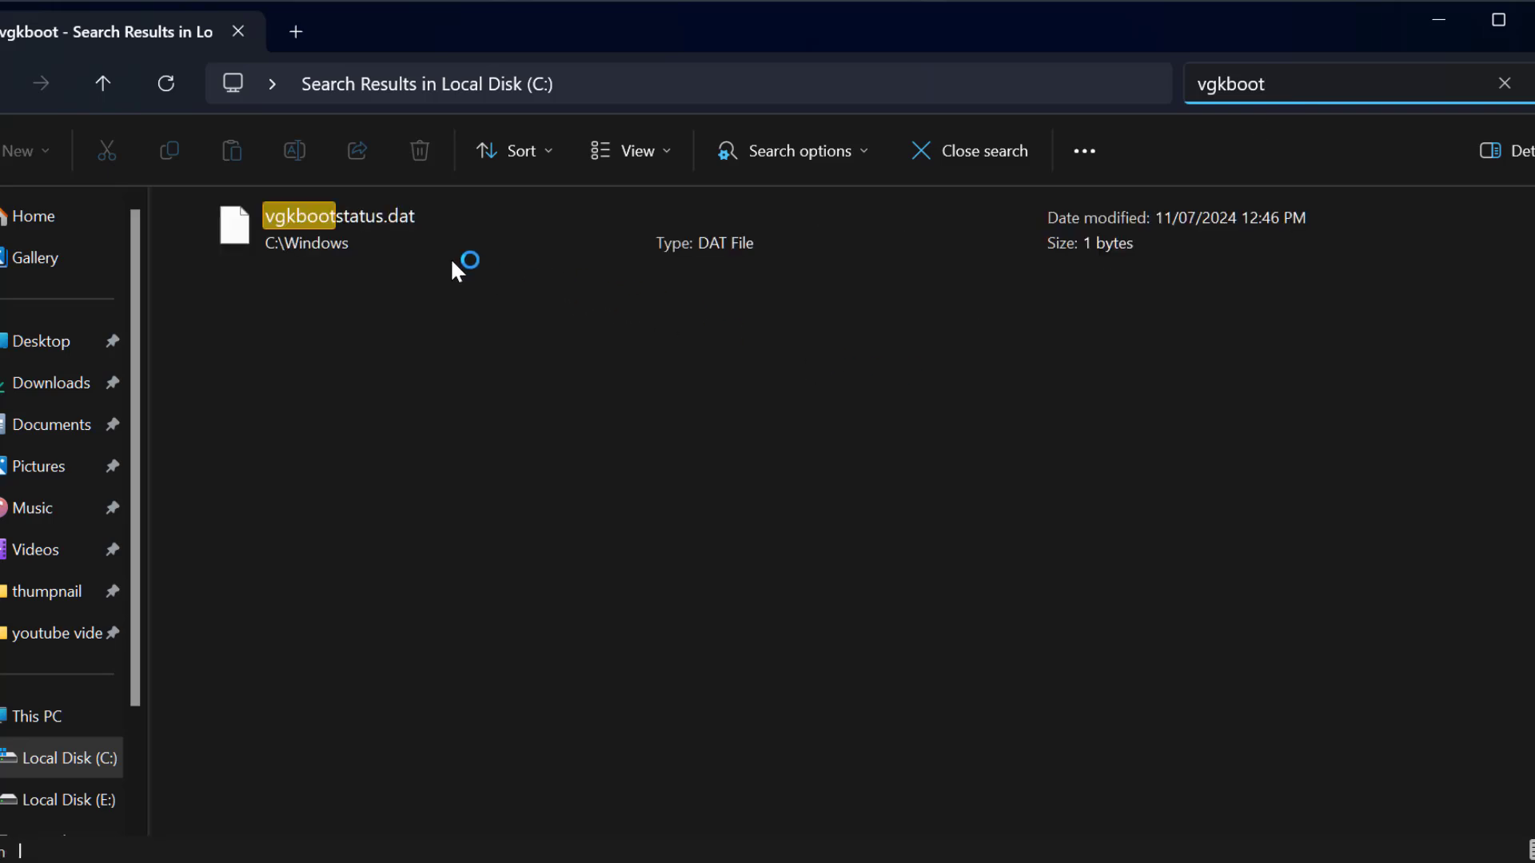
right_click(401, 245)
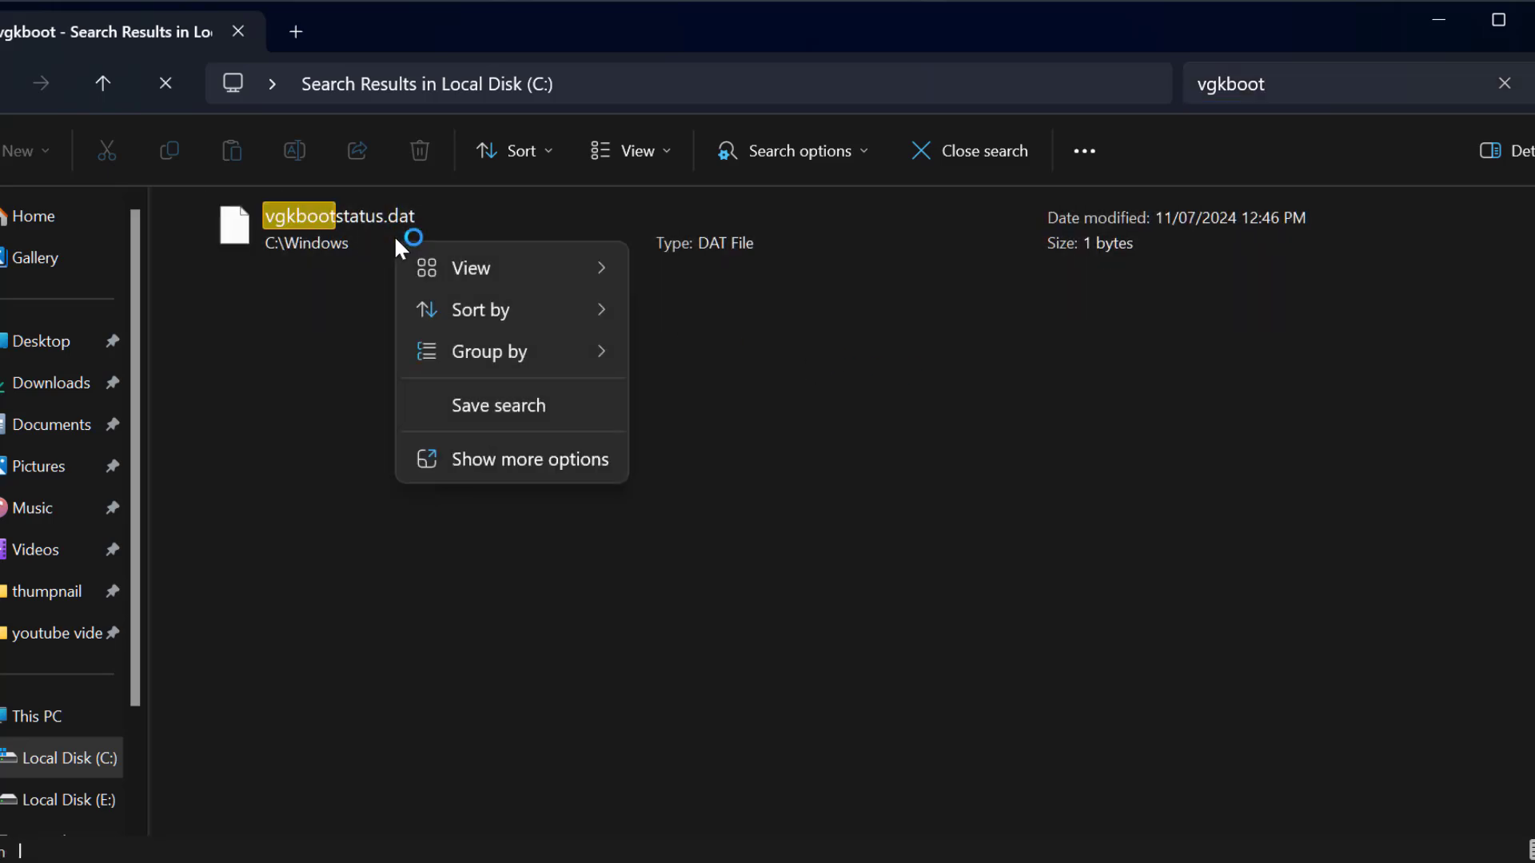
right_click(299, 229)
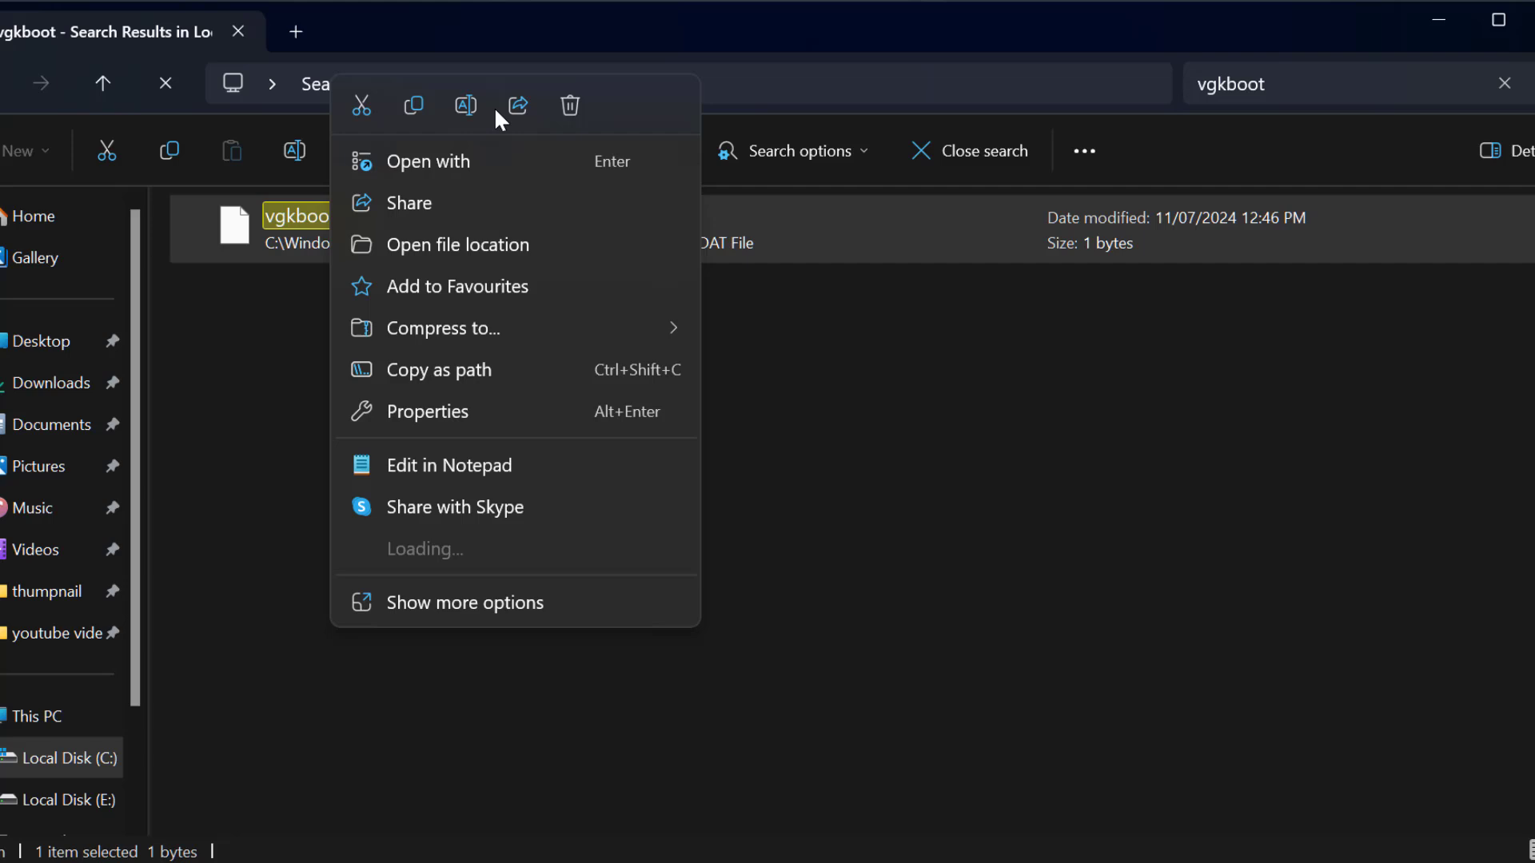
left_click(569, 105)
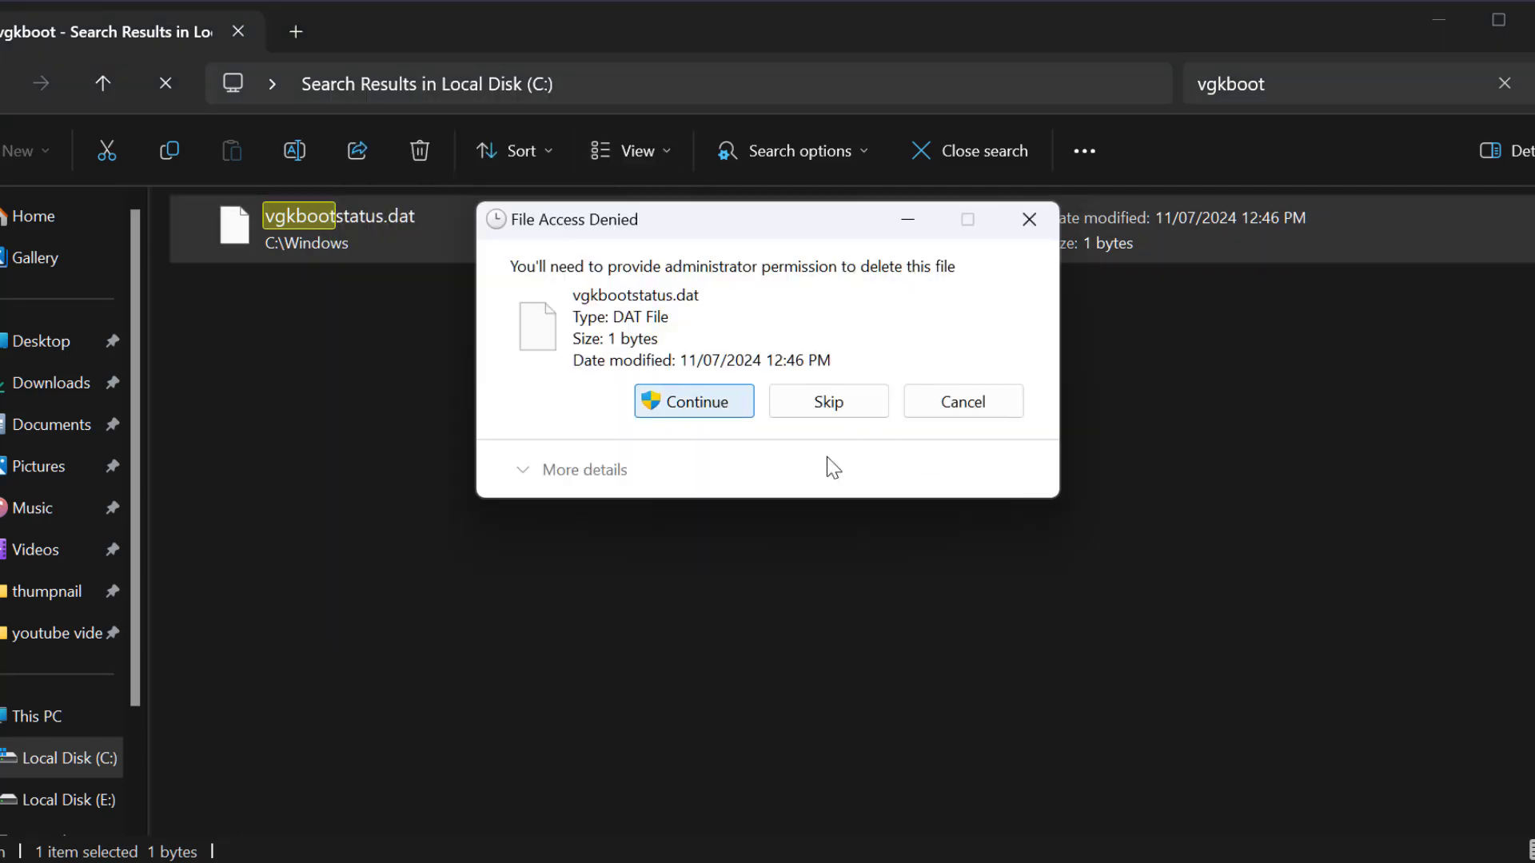
left_click(692, 402)
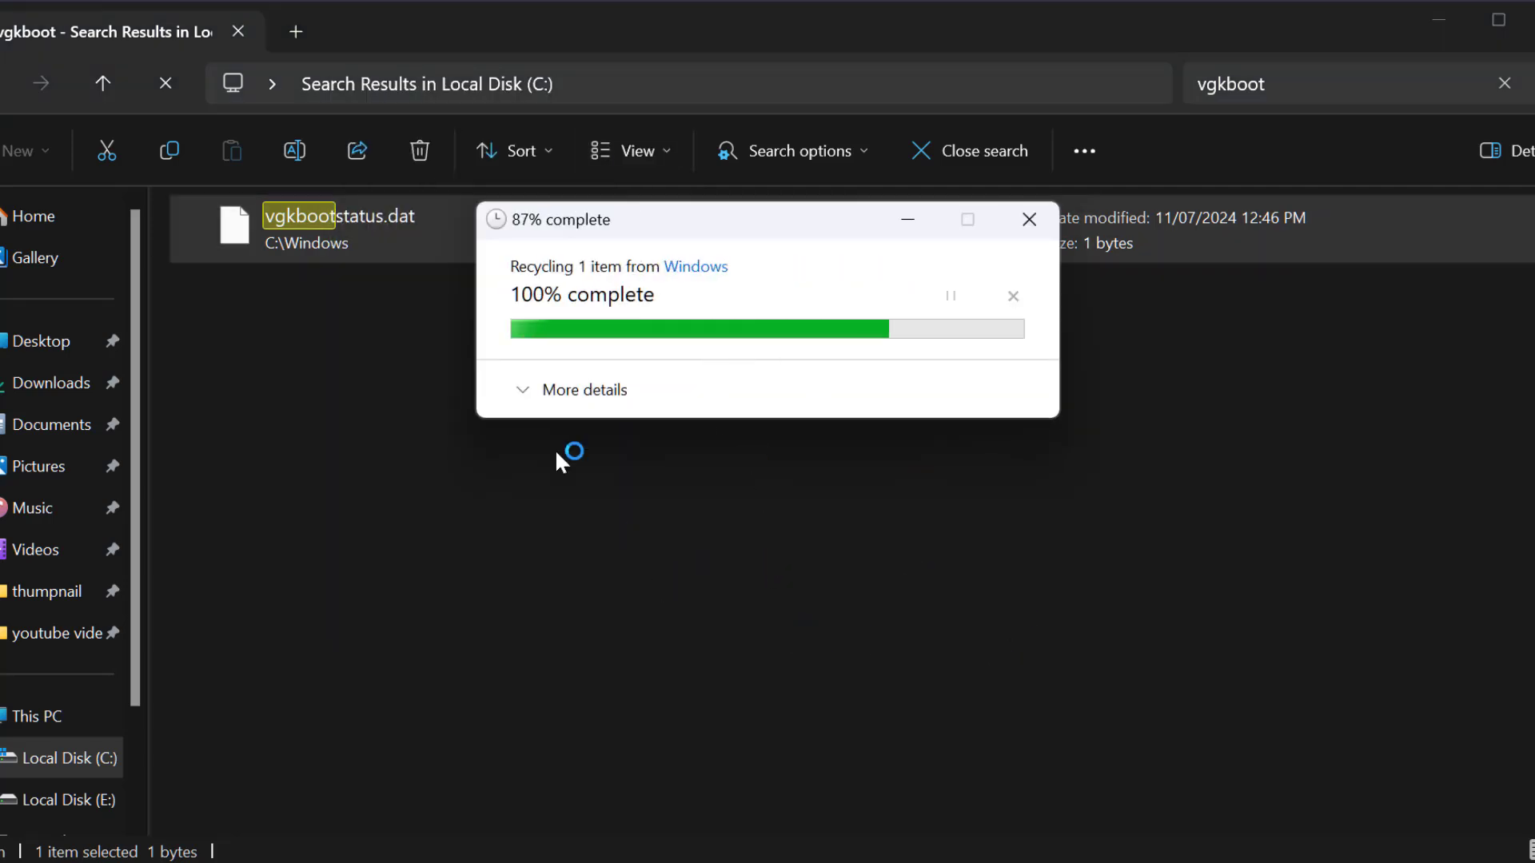